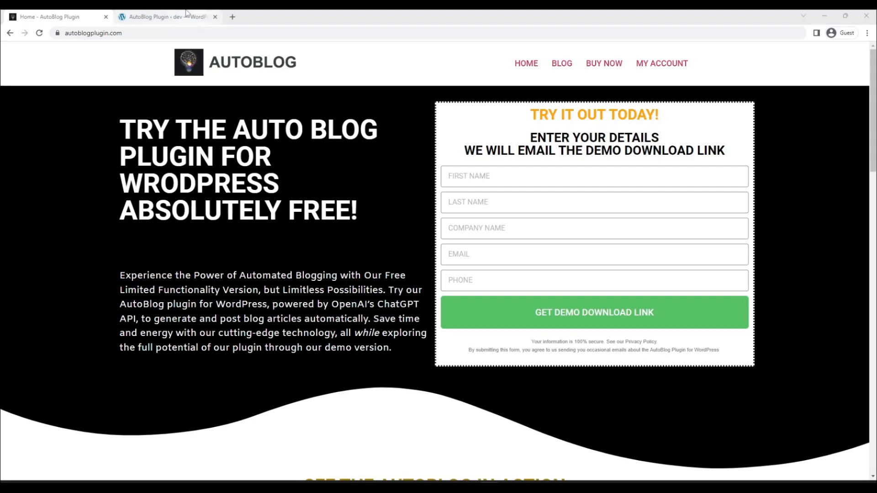
Switch to the 'AutoBlog Plugin ‹ dev — WordPress' settings page
{"action": "left_click", "coordinate": [165, 17]}
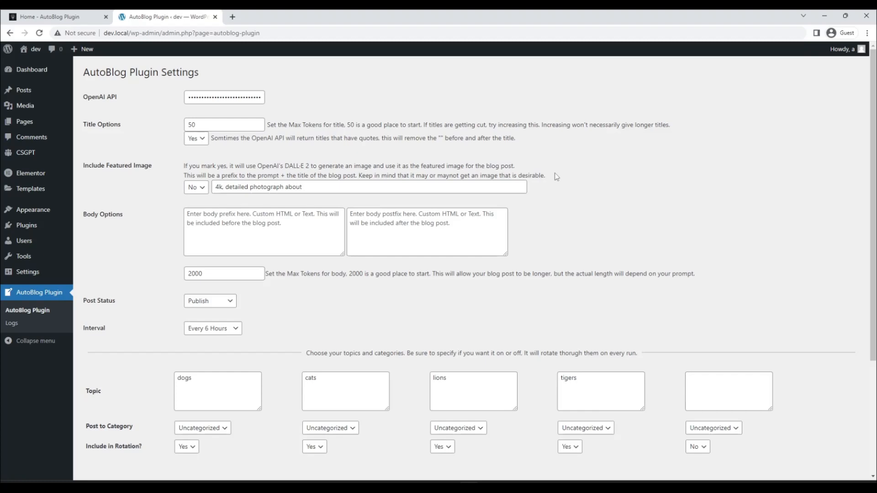
{"action": "mouse_move", "coordinate": [557, 184]}
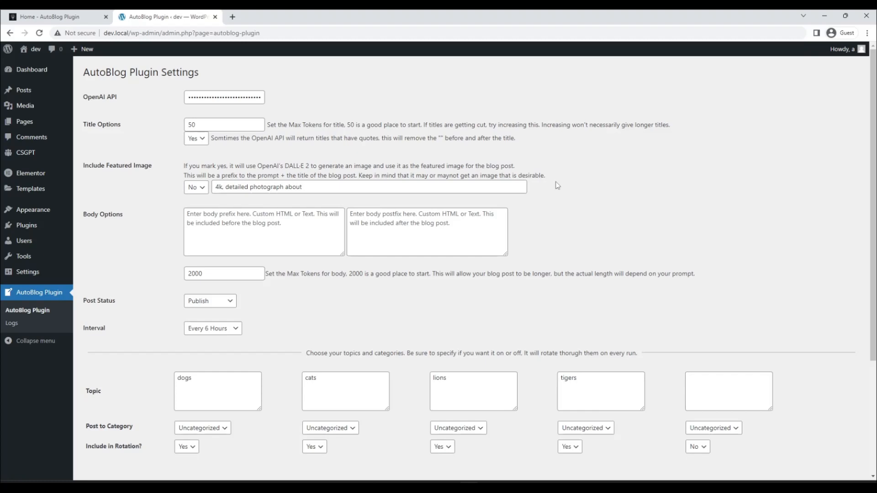
{"action": "mouse_move", "coordinate": [568, 191]}
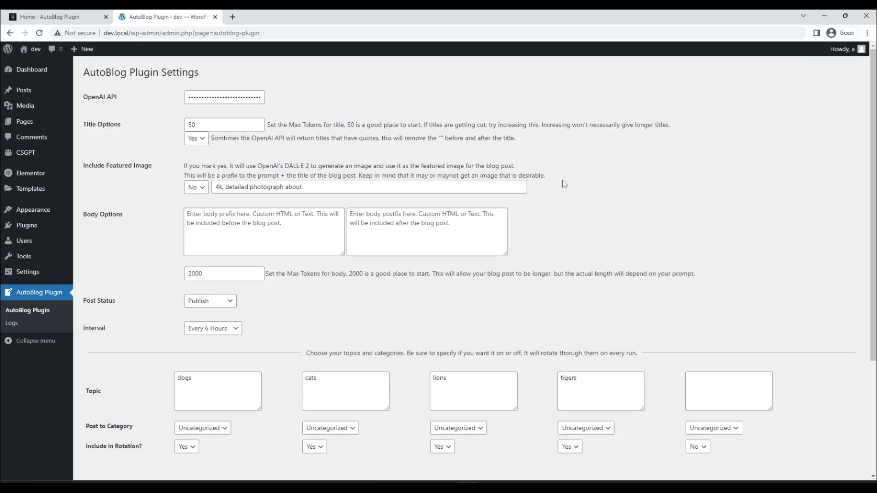
{"action": "mouse_move", "coordinate": [214, 83]}
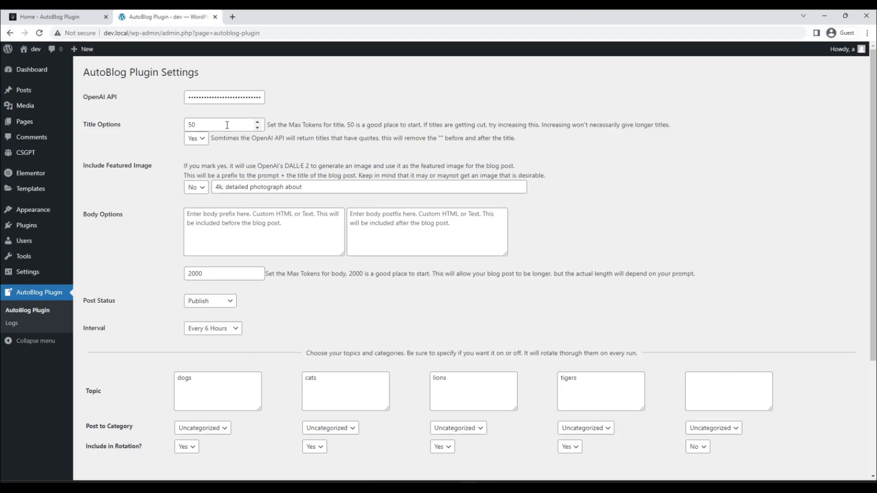
{"action": "left_click", "coordinate": [223, 125]}
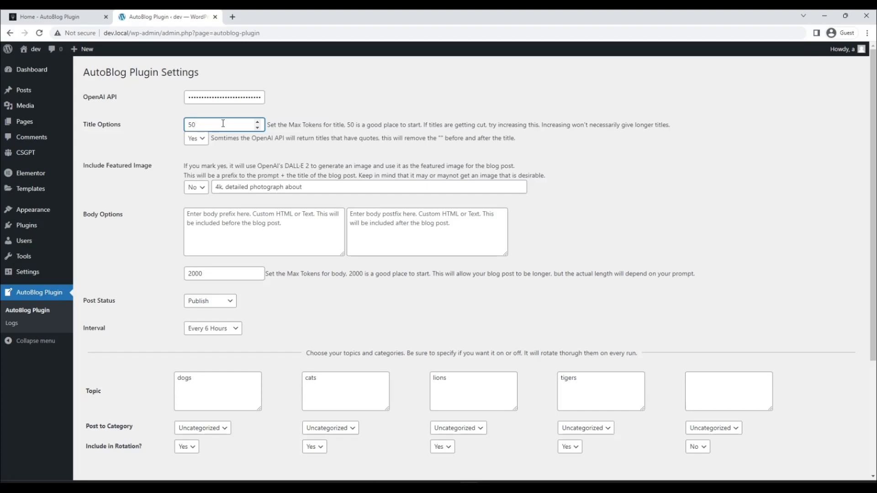
{"action": "left_click", "coordinate": [223, 124]}
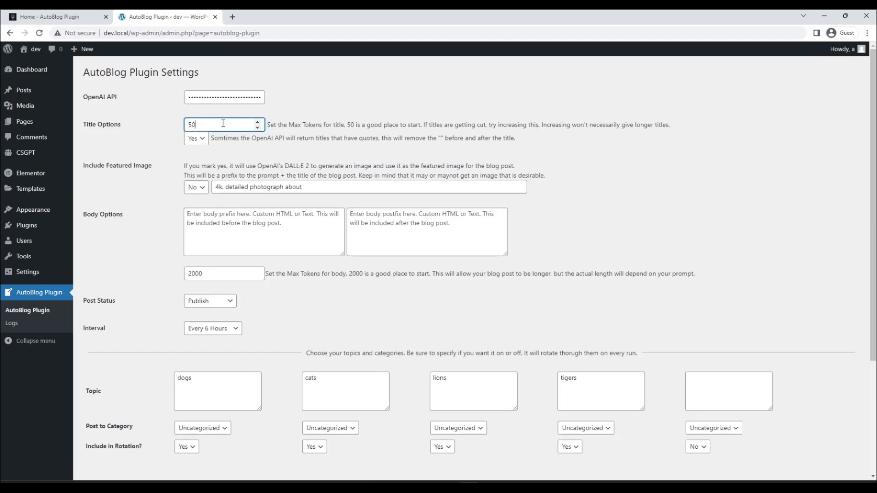
{"action": "mouse_move", "coordinate": [143, 121]}
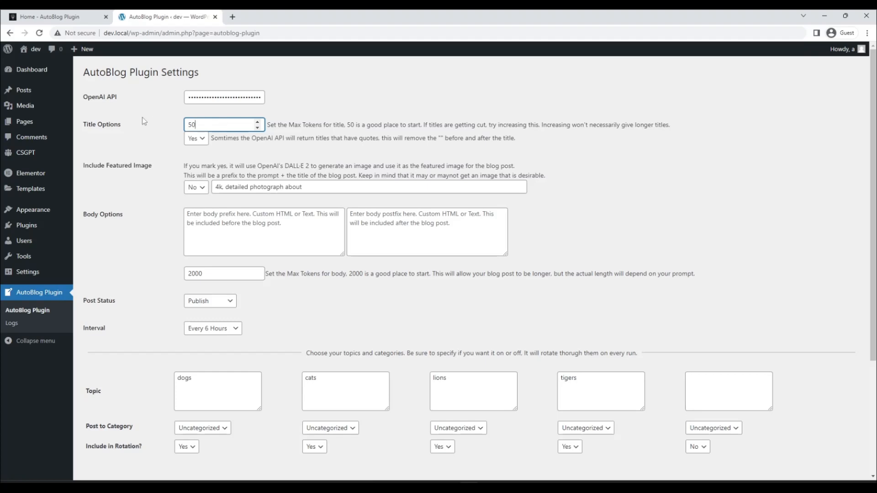
{"action": "mouse_move", "coordinate": [313, 126]}
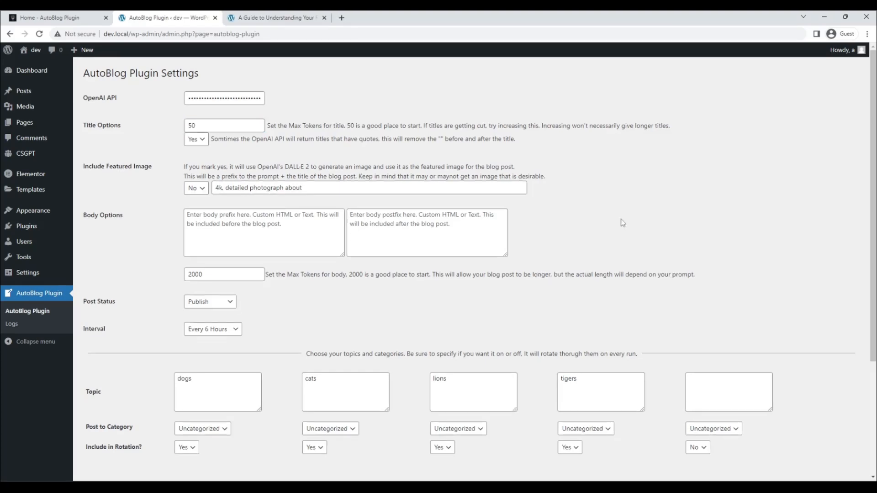
{"action": "mouse_move", "coordinate": [448, 184]}
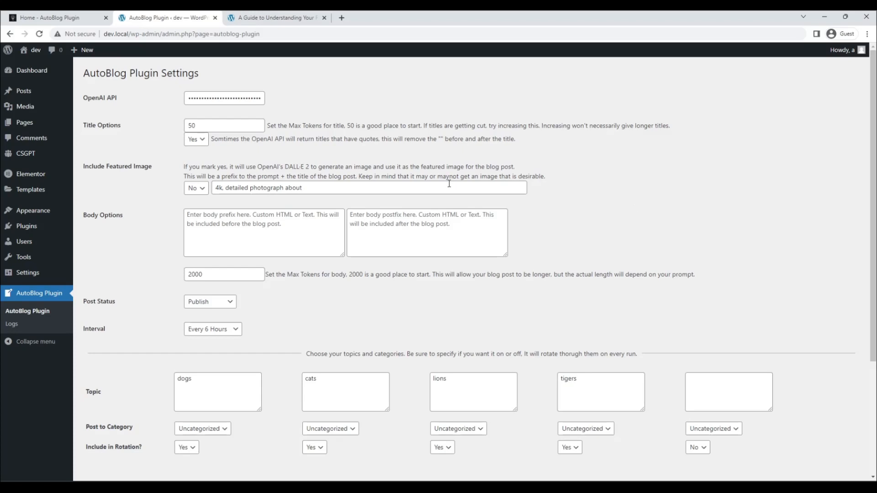
{"action": "mouse_move", "coordinate": [450, 182]}
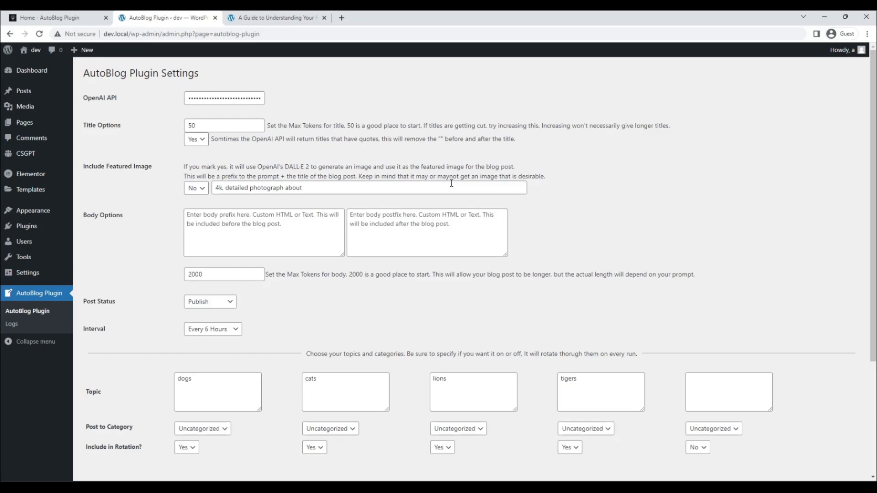
Set Include Featured Image to Yes, keeping the '4k, detailed photograph about' image prompt prefix
{"action": "left_click", "coordinate": [195, 188]}
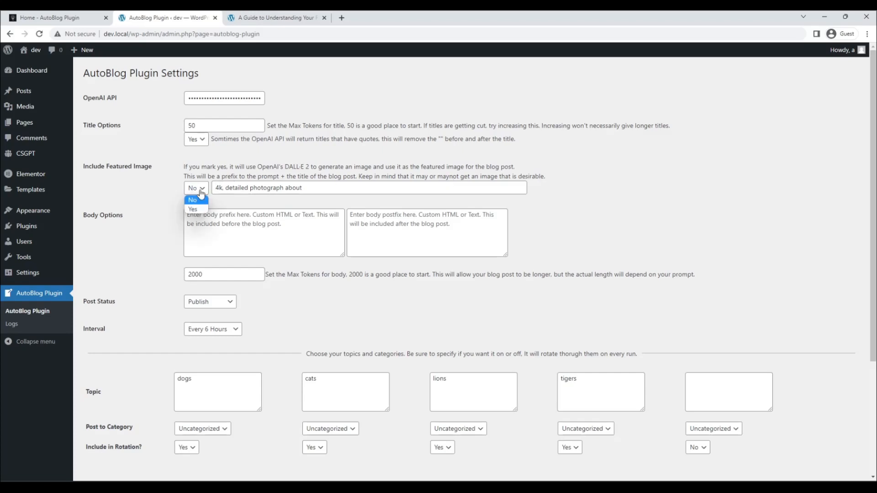
{"action": "left_click", "coordinate": [193, 209]}
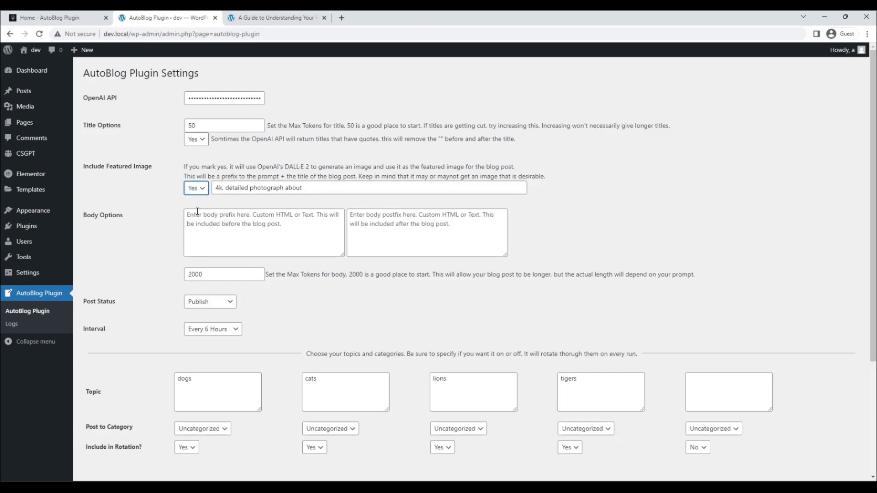
{"action": "double_click", "coordinate": [245, 188]}
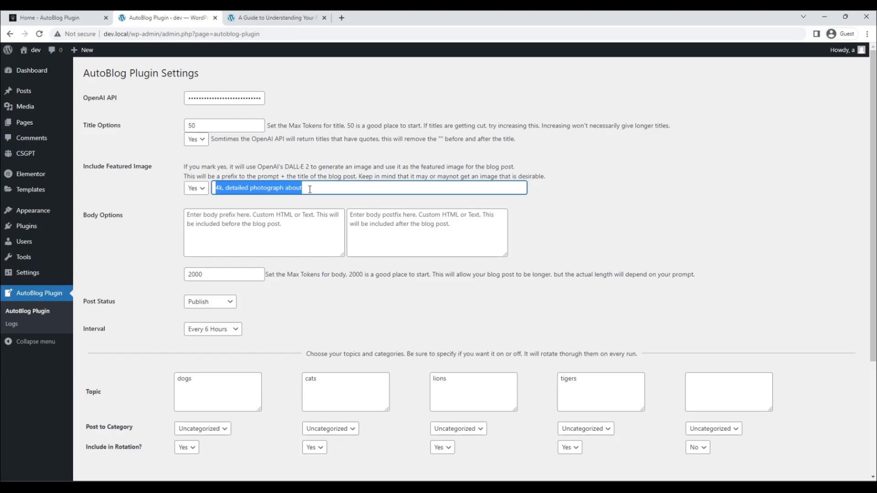
{"action": "left_click", "coordinate": [285, 187]}
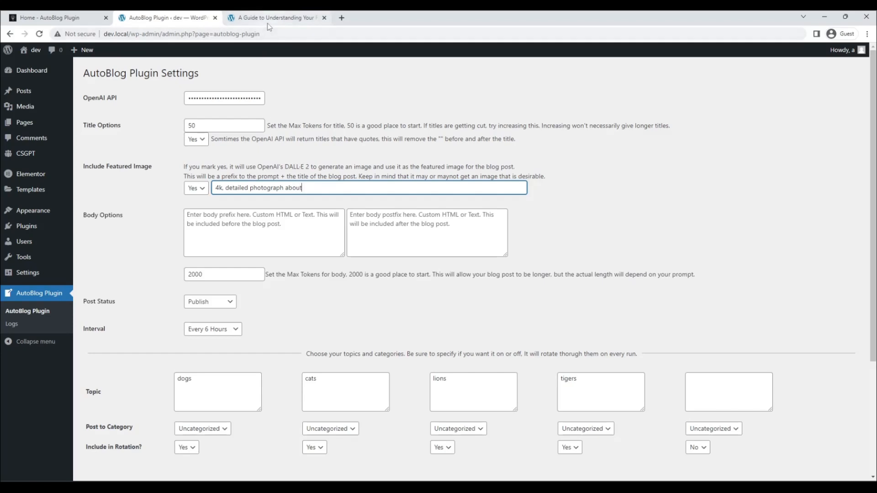
View the 'A Guide to Understanding Your Feline Friend' post, scrolling through its cat image and article text
{"action": "left_click", "coordinate": [274, 17]}
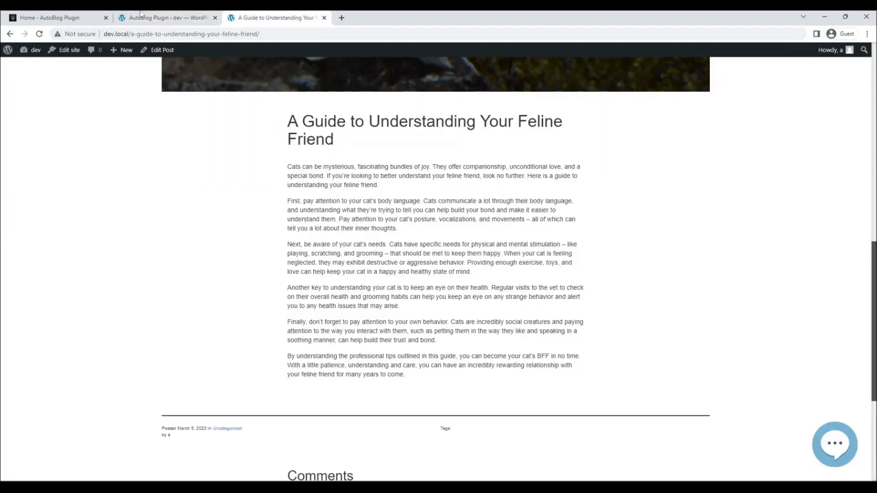
{"action": "left_click", "coordinate": [166, 17]}
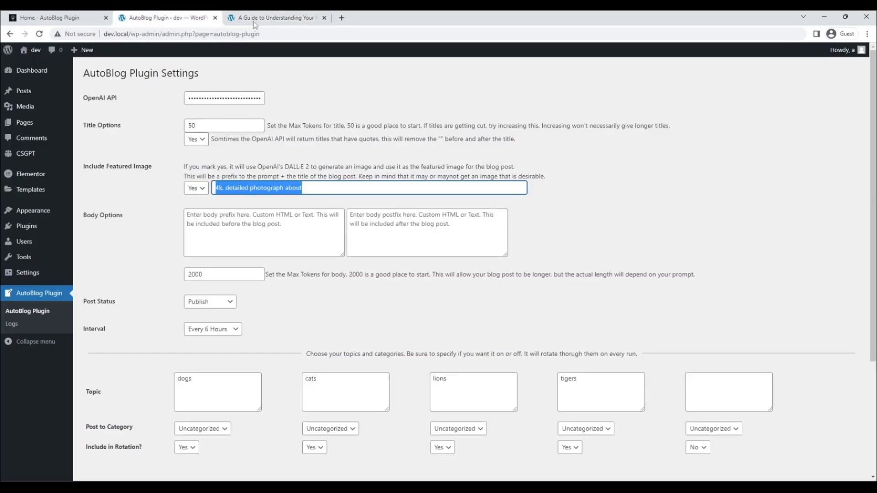
{"action": "left_click", "coordinate": [274, 17]}
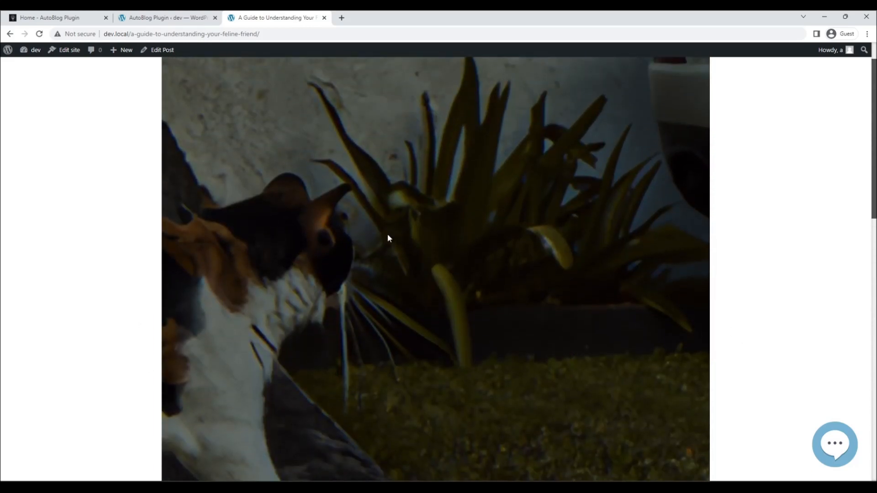
{"action": "scroll", "scroll_direction": "down", "scroll_amount": 3}
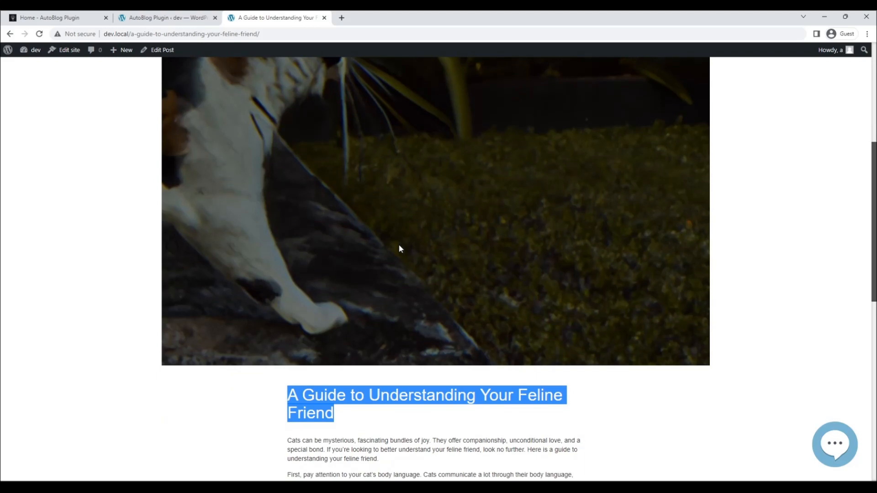
{"action": "scroll", "scroll_direction": "down", "scroll_amount": 3}
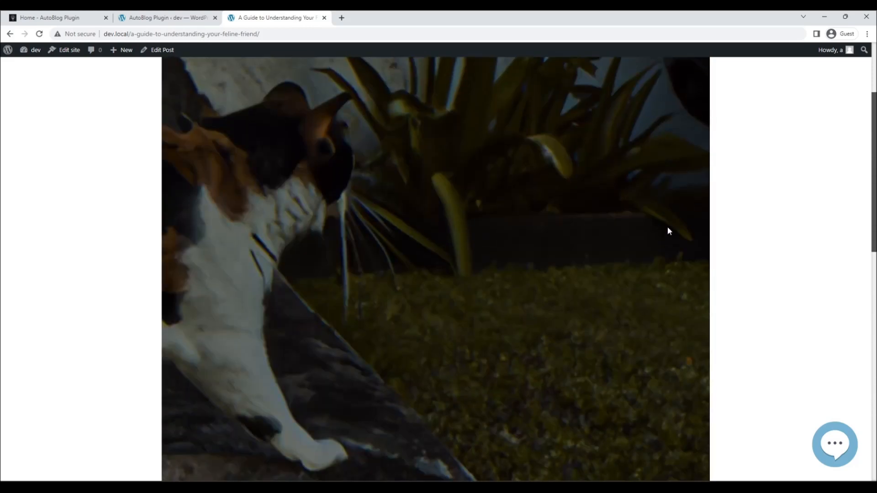
{"action": "scroll", "scroll_direction": "down", "scroll_amount": 3}
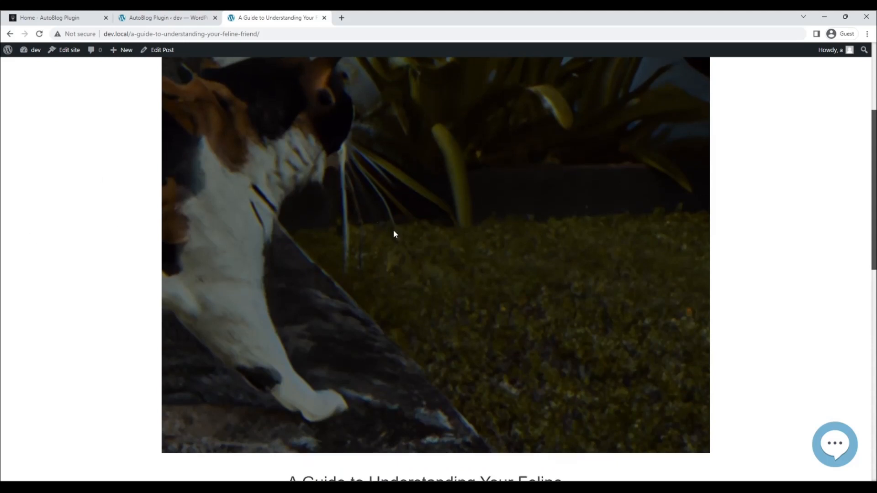
{"action": "scroll", "scroll_direction": "down", "scroll_amount": 3}
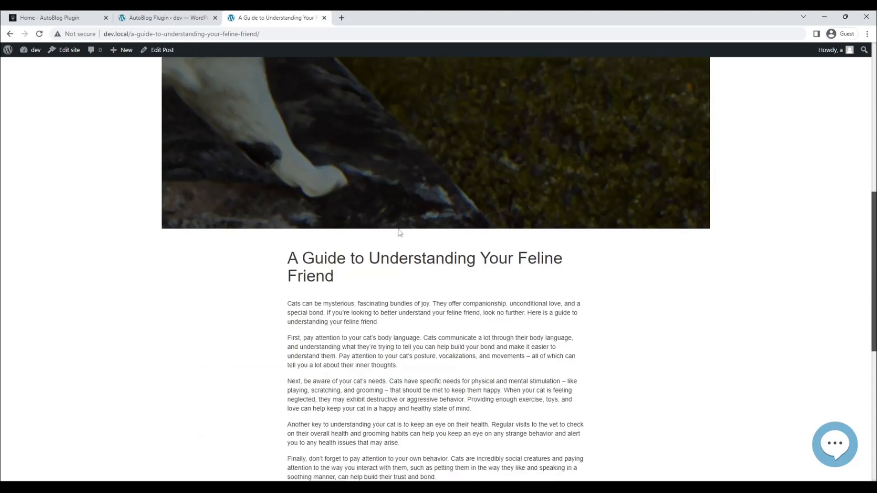
{"action": "mouse_move", "coordinate": [608, 337]}
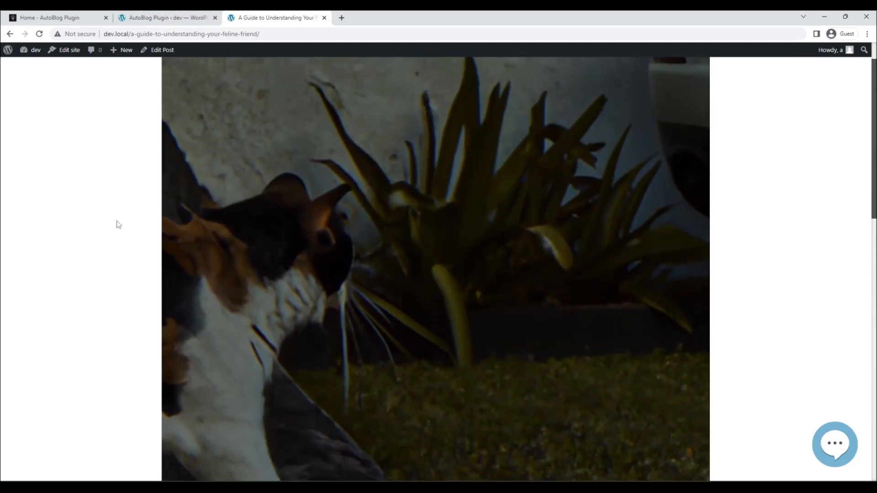
{"action": "scroll", "scroll_direction": "down", "scroll_amount": 3}
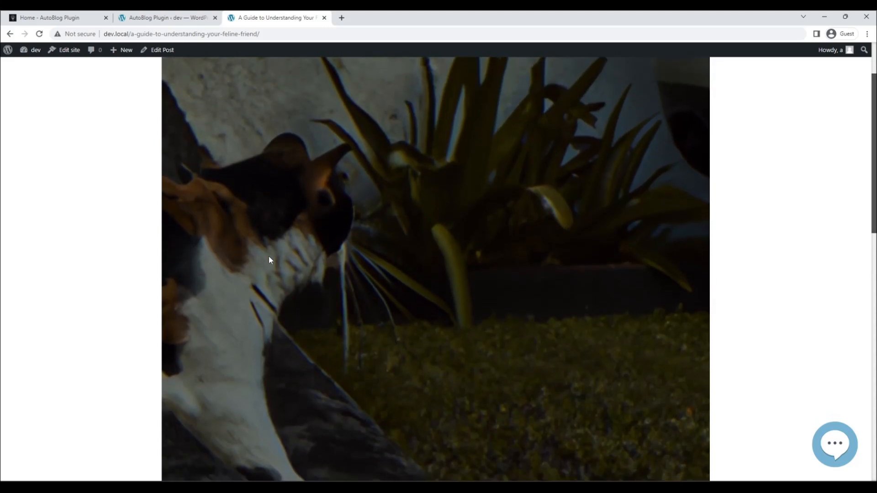
{"action": "scroll", "scroll_direction": "down", "scroll_amount": 3}
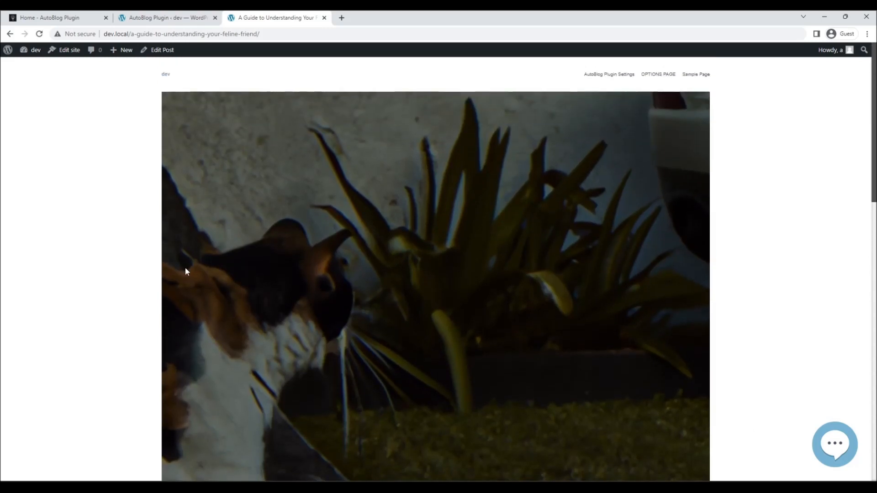
{"action": "mouse_move", "coordinate": [428, 185]}
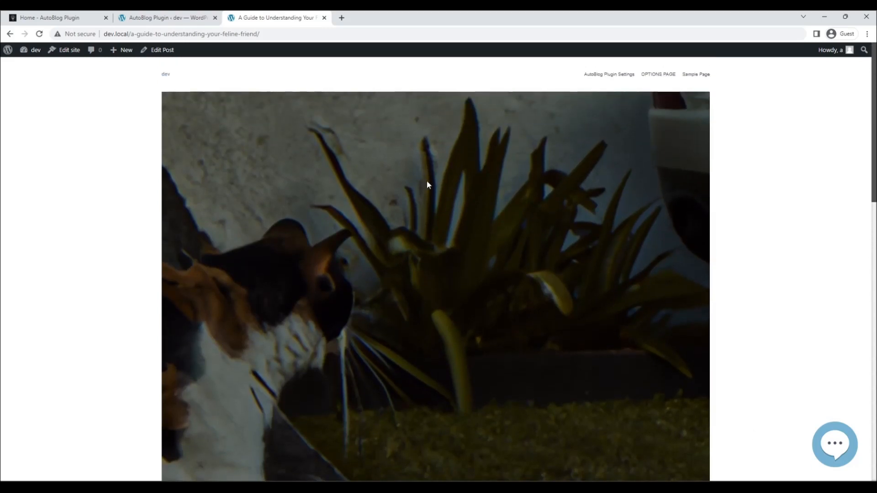
{"action": "left_click", "coordinate": [165, 17]}
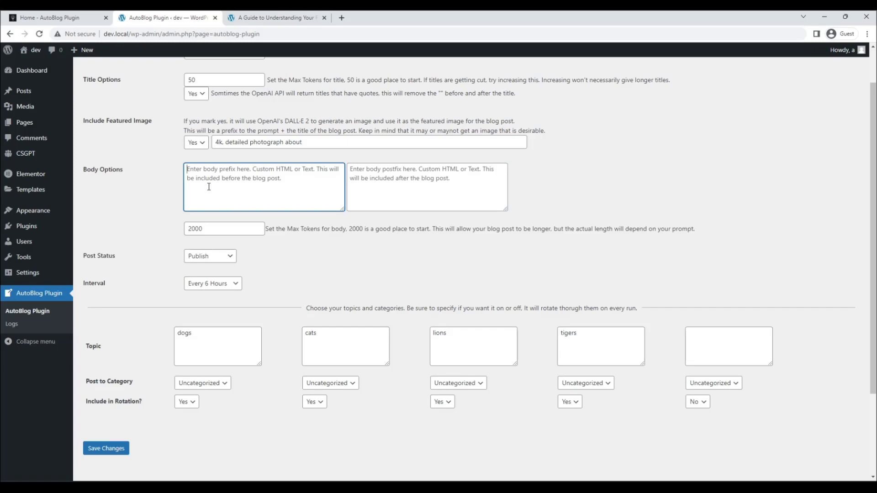
{"action": "mouse_move", "coordinate": [223, 193]}
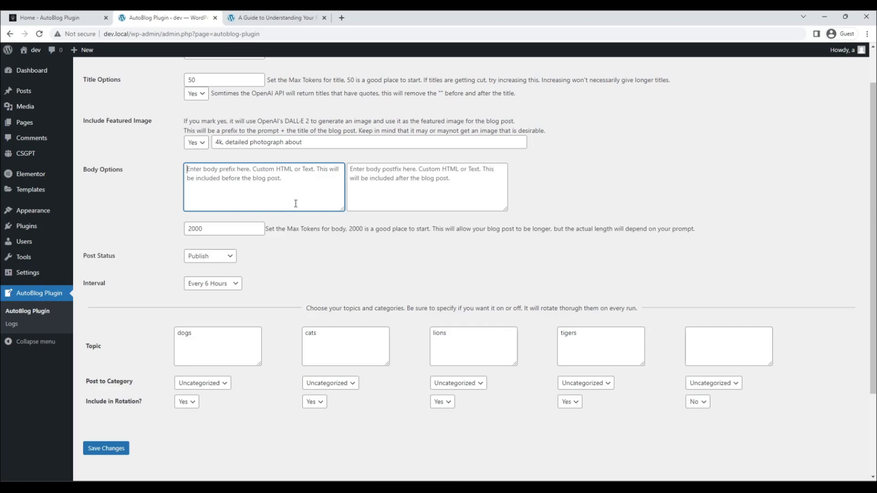
{"action": "mouse_move", "coordinate": [385, 200]}
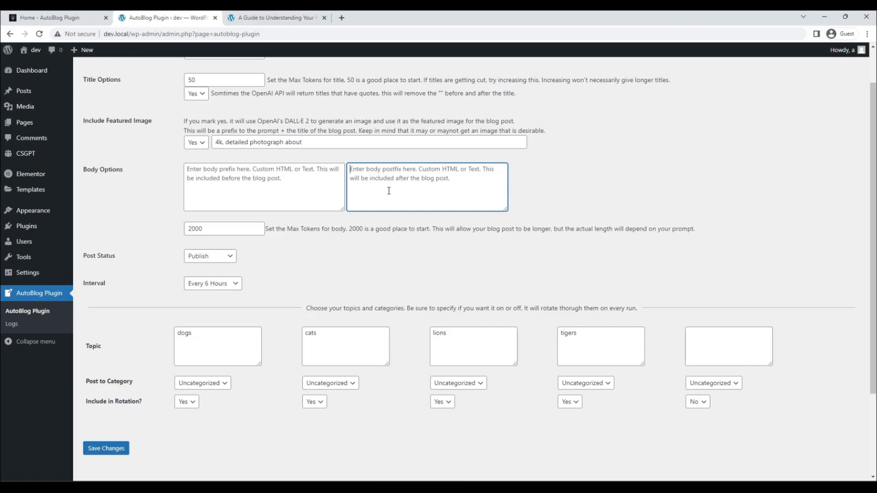
{"action": "mouse_move", "coordinate": [387, 194]}
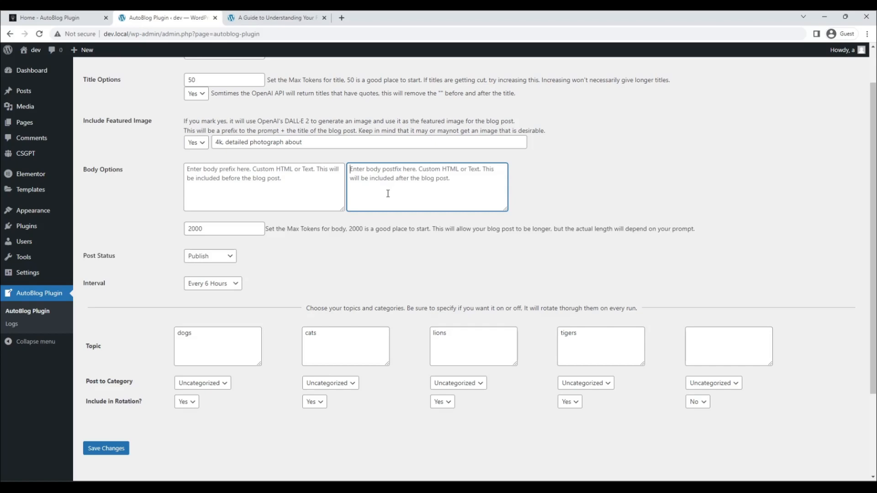
{"action": "mouse_move", "coordinate": [384, 203]}
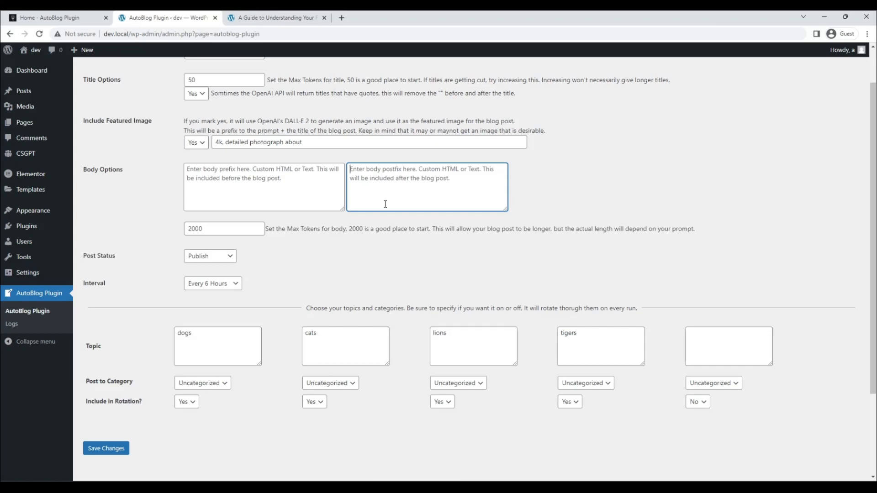
Edit the Body Prompt Prefix toward 'write a 10 paragraph article for a blog titled'
{"action": "left_click", "coordinate": [193, 142]}
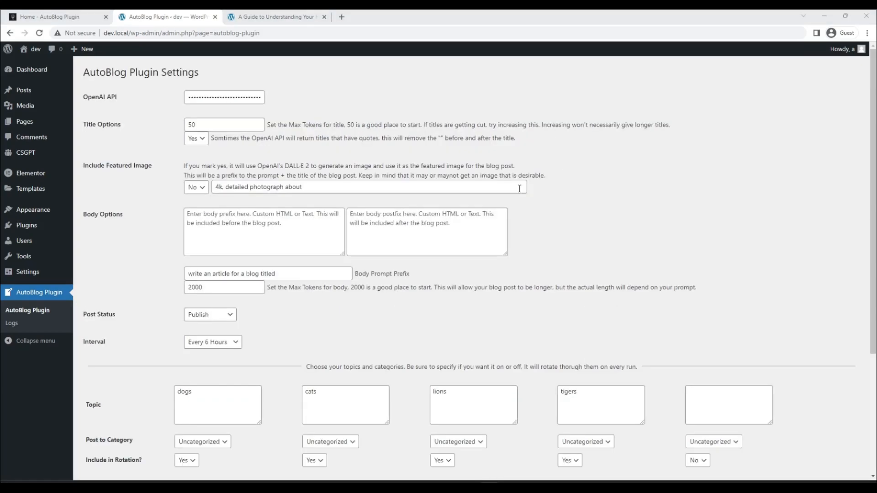
{"action": "mouse_move", "coordinate": [357, 273]}
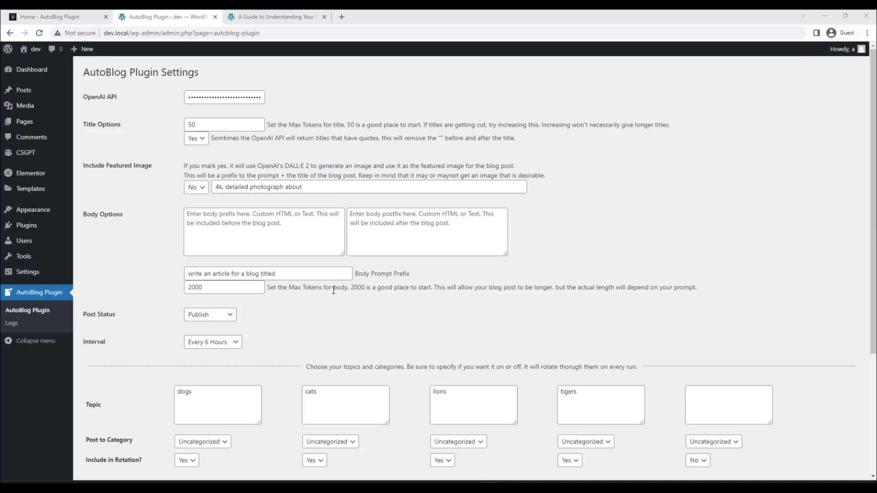
{"action": "left_click", "coordinate": [266, 273]}
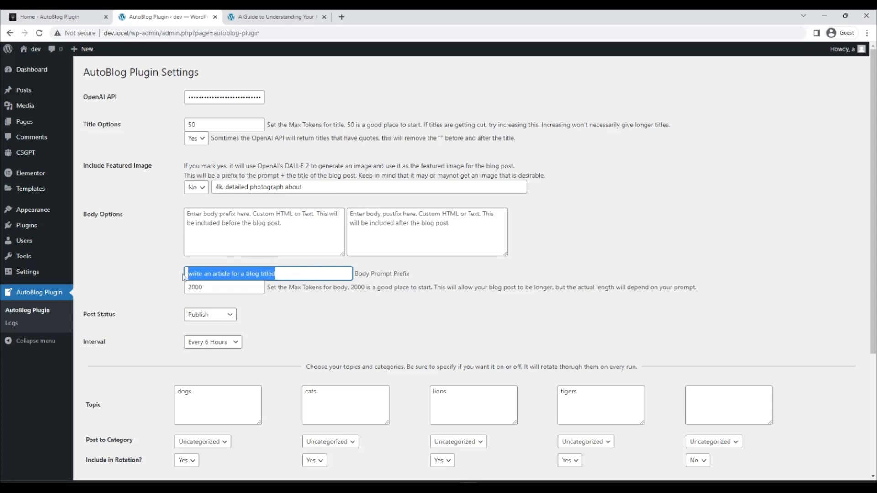
{"action": "mouse_move", "coordinate": [303, 275]}
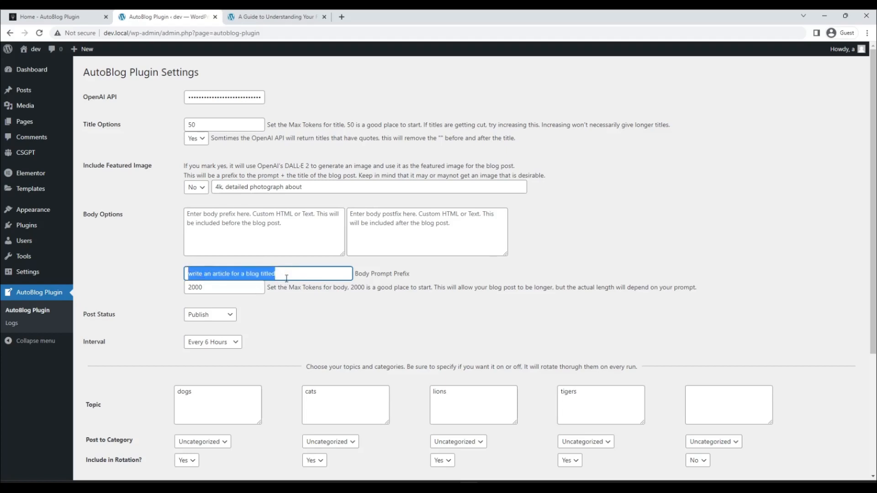
{"action": "left_click", "coordinate": [268, 273]}
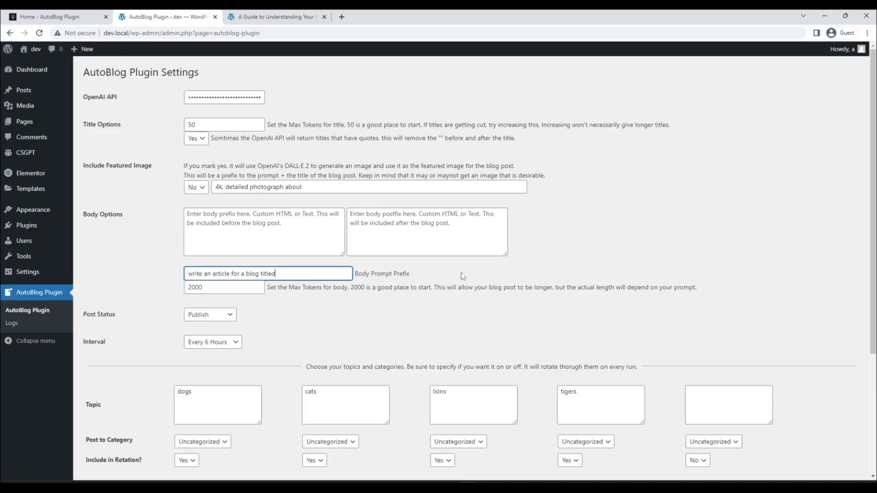
{"action": "mouse_move", "coordinate": [316, 279]}
{"action": "type", "text": " 10 paragraph"}
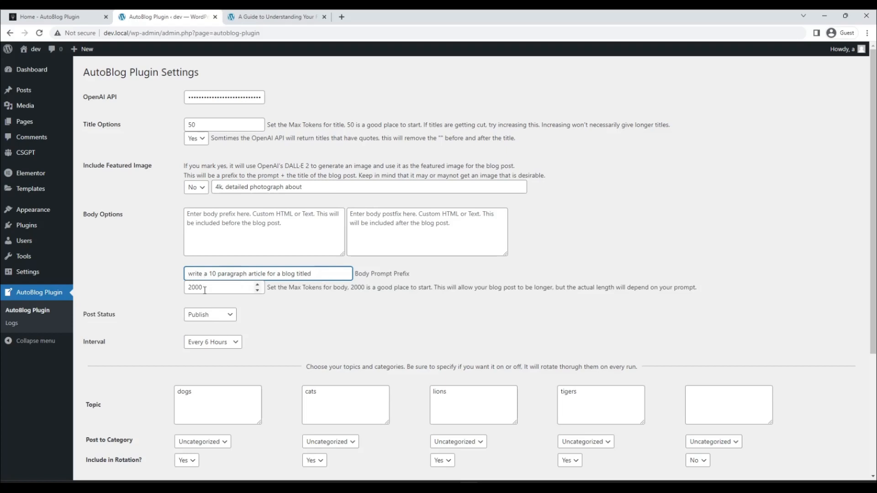
Change the body Max Tokens value from 2000 to 3000
{"action": "left_click", "coordinate": [221, 287]}
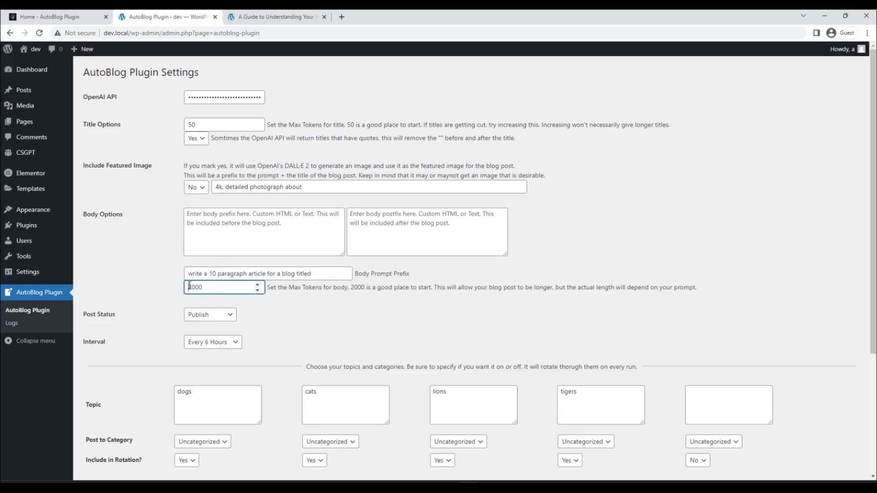
{"action": "type", "text": "3000"}
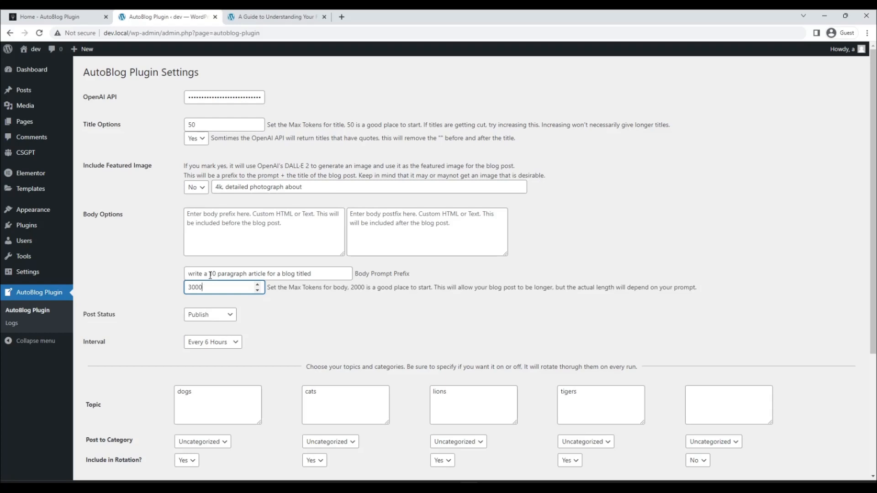
{"action": "mouse_move", "coordinate": [279, 266]}
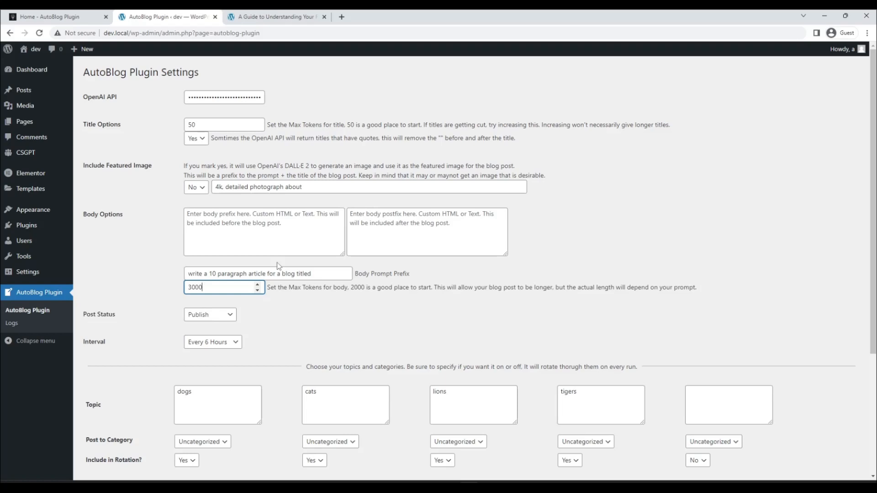
{"action": "mouse_move", "coordinate": [176, 260]}
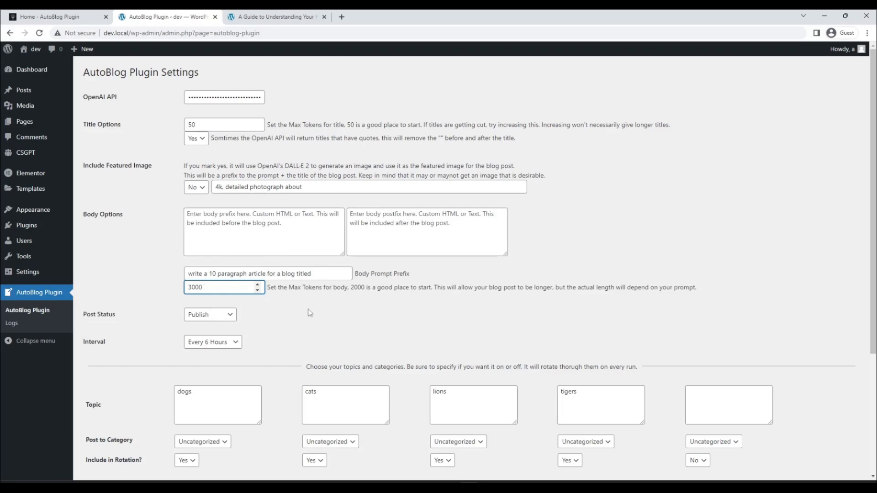
Set Post Status to Save as Draft and look over the Interval choices
{"action": "left_click", "coordinate": [213, 341]}
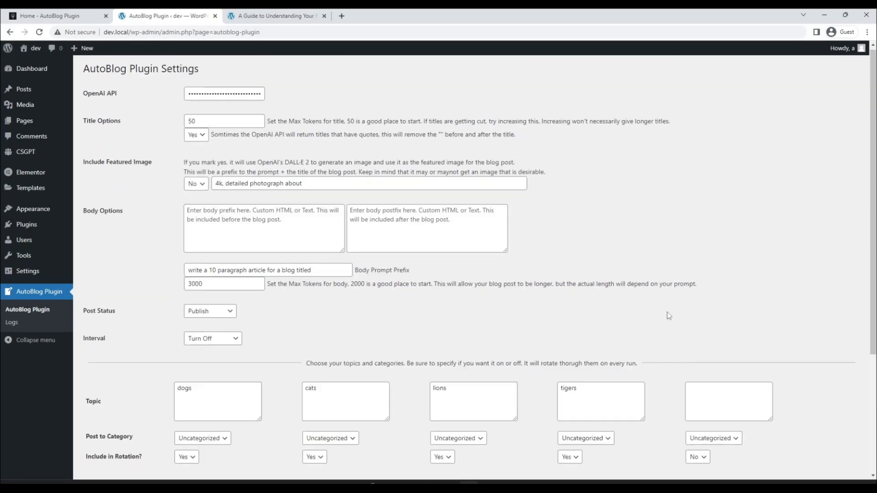
{"action": "scroll", "scroll_direction": "down", "scroll_amount": 3}
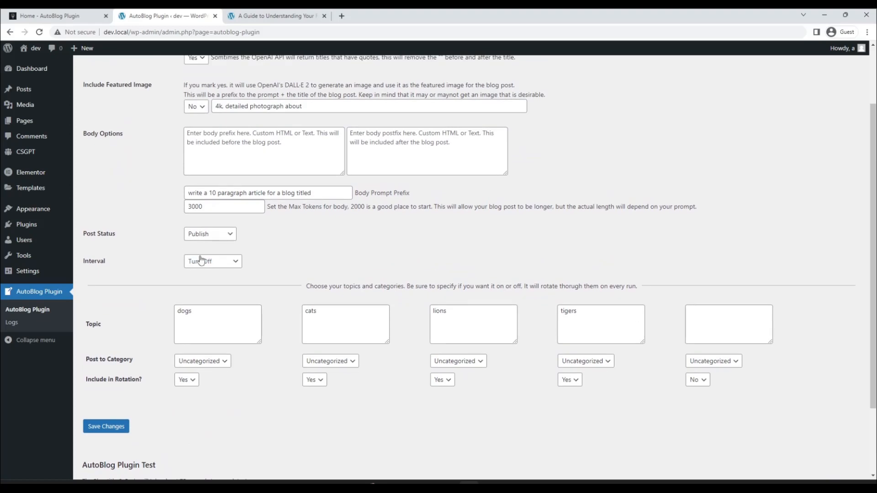
{"action": "left_click", "coordinate": [209, 234]}
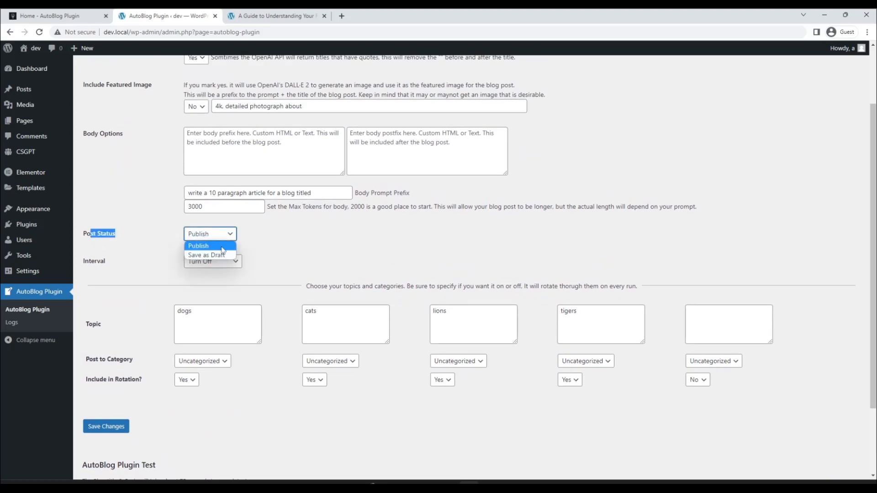
{"action": "left_click", "coordinate": [205, 255]}
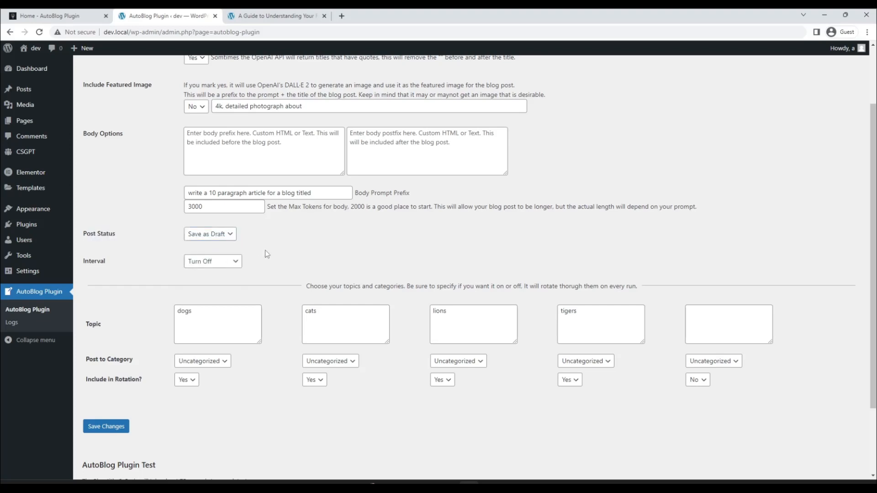
{"action": "mouse_move", "coordinate": [142, 271]}
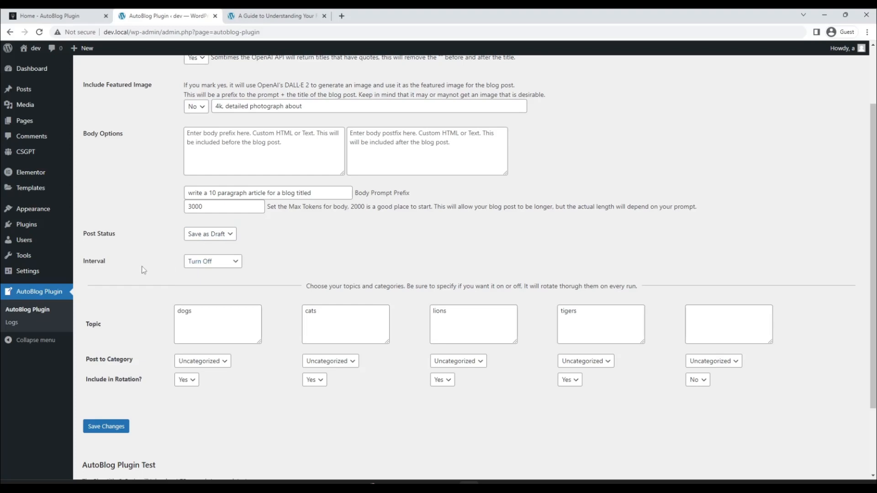
{"action": "left_click", "coordinate": [213, 262]}
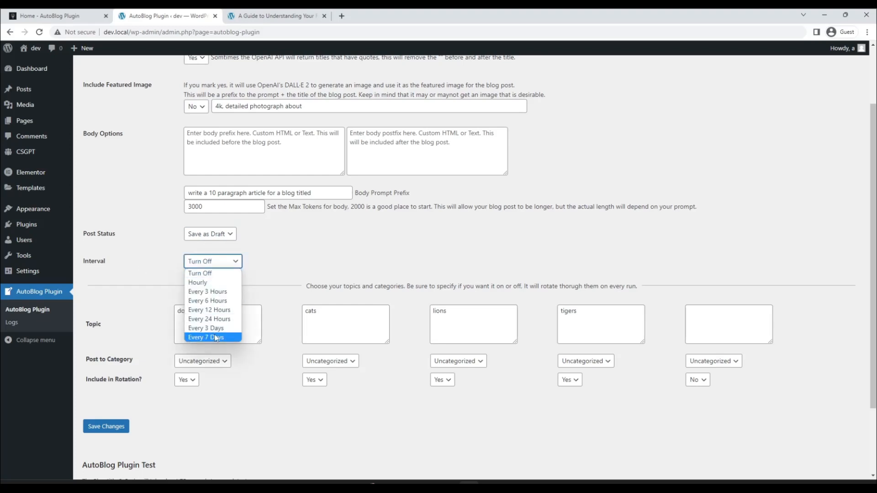
{"action": "mouse_move", "coordinate": [213, 282]}
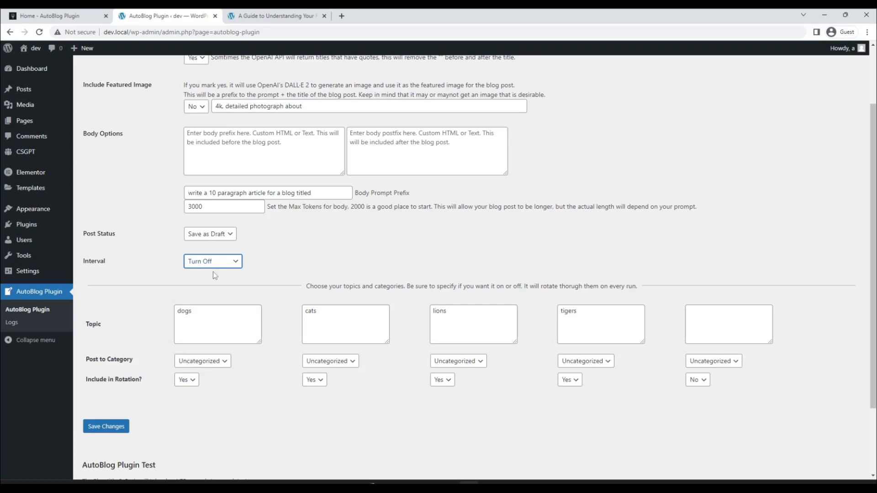
{"action": "mouse_move", "coordinate": [283, 260]}
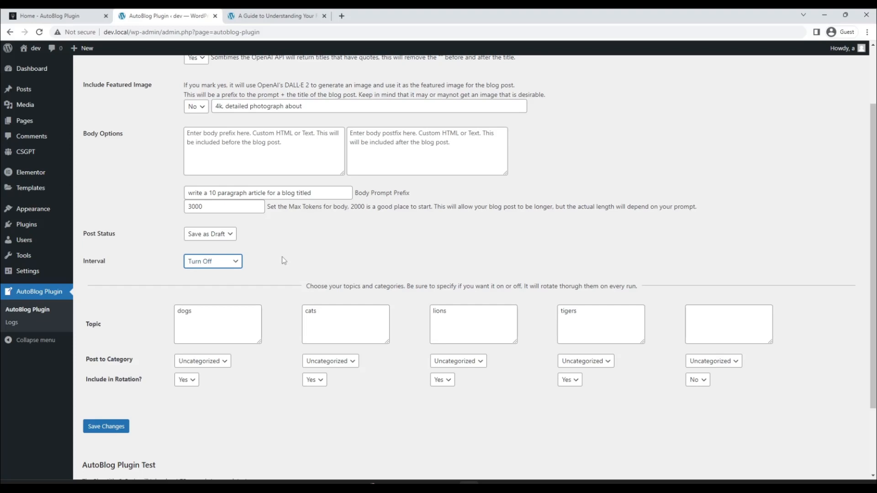
{"action": "mouse_move", "coordinate": [225, 283]}
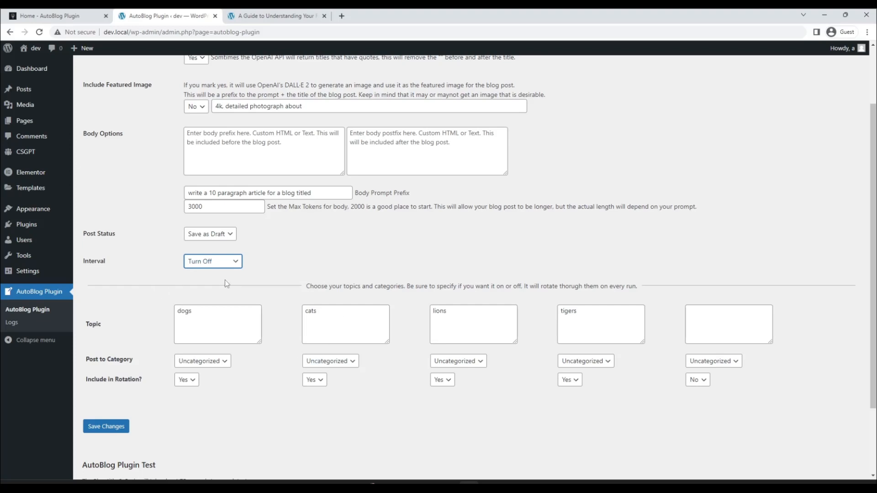
{"action": "left_click", "coordinate": [212, 262]}
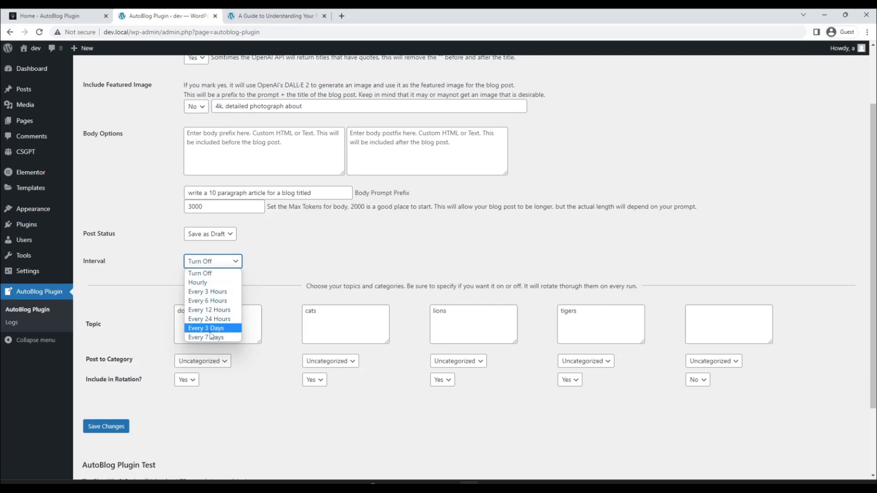
{"action": "mouse_move", "coordinate": [216, 273]}
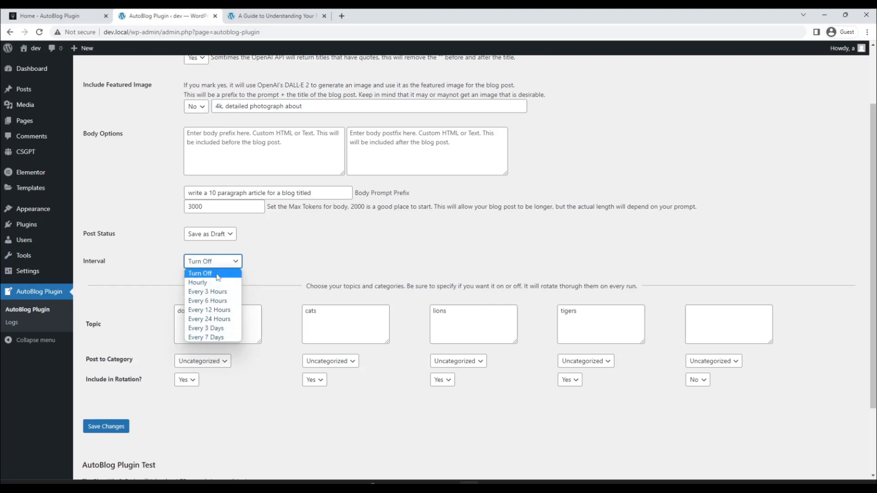
{"action": "mouse_move", "coordinate": [197, 282]}
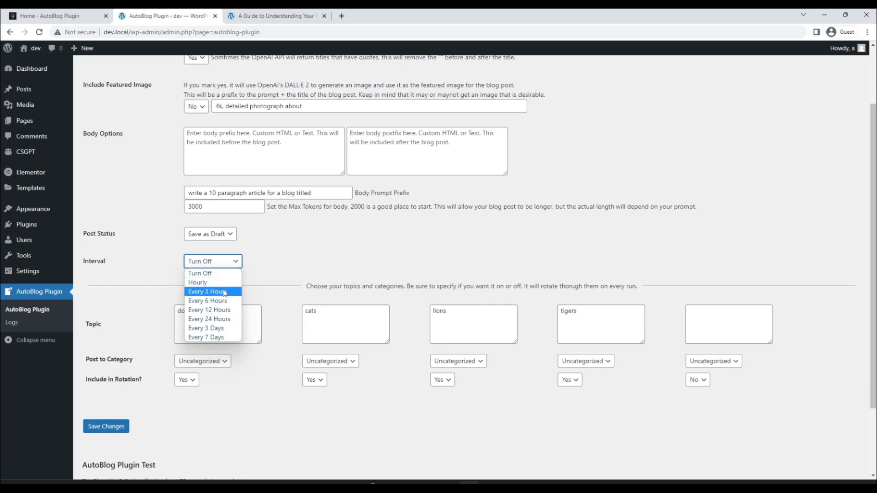
{"action": "mouse_move", "coordinate": [227, 295]}
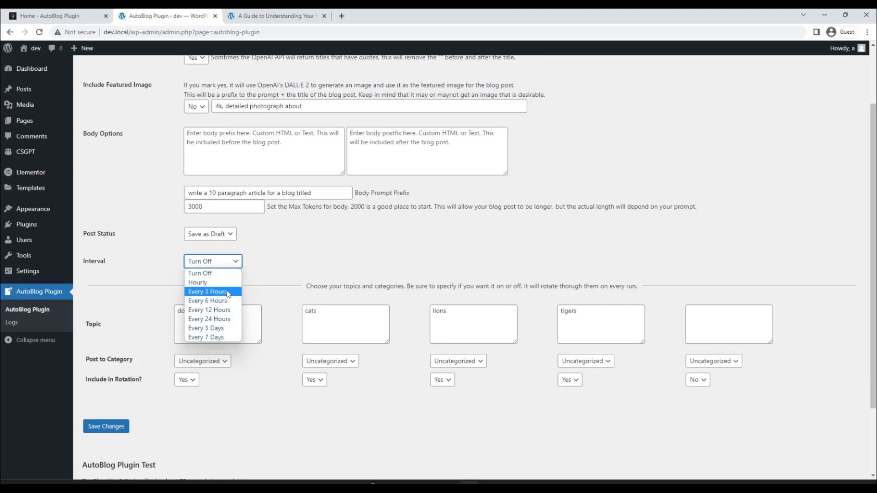
{"action": "mouse_move", "coordinate": [223, 286]}
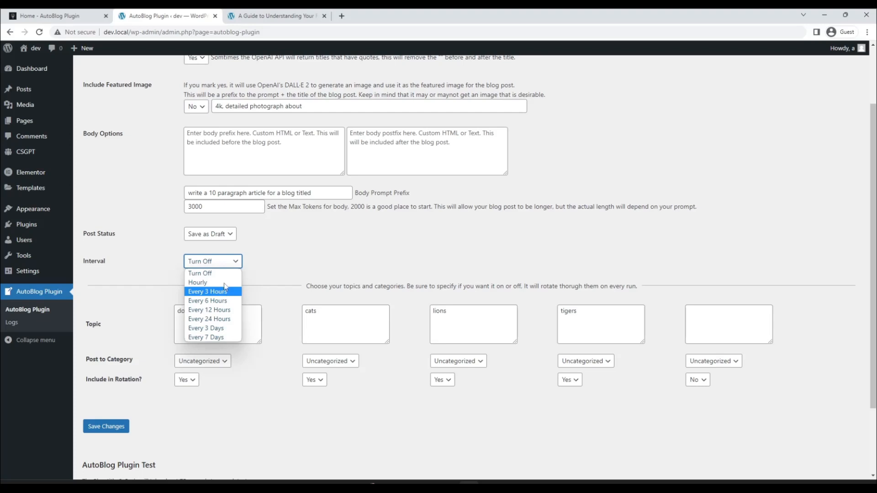
{"action": "mouse_move", "coordinate": [211, 337]}
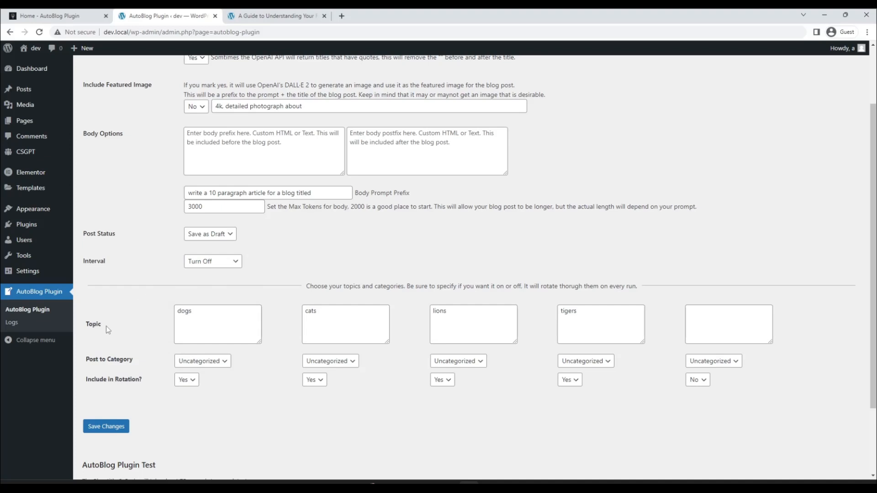
{"action": "mouse_move", "coordinate": [130, 393]}
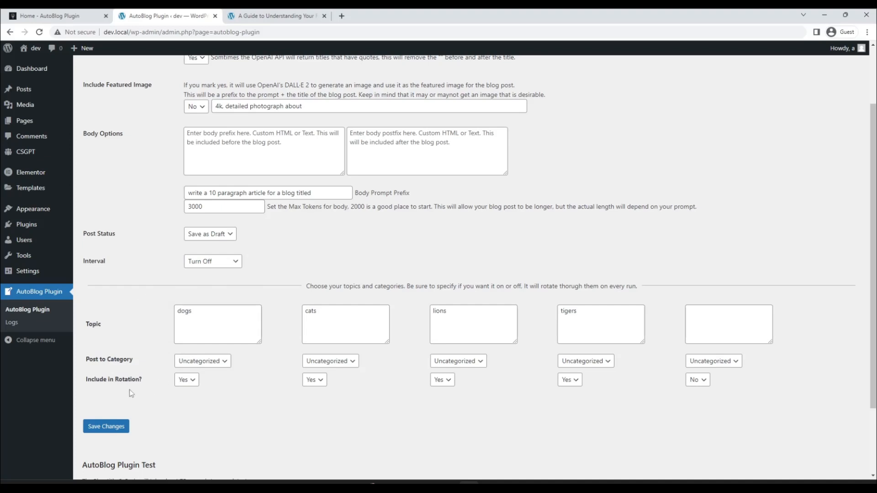
{"action": "mouse_move", "coordinate": [572, 399]}
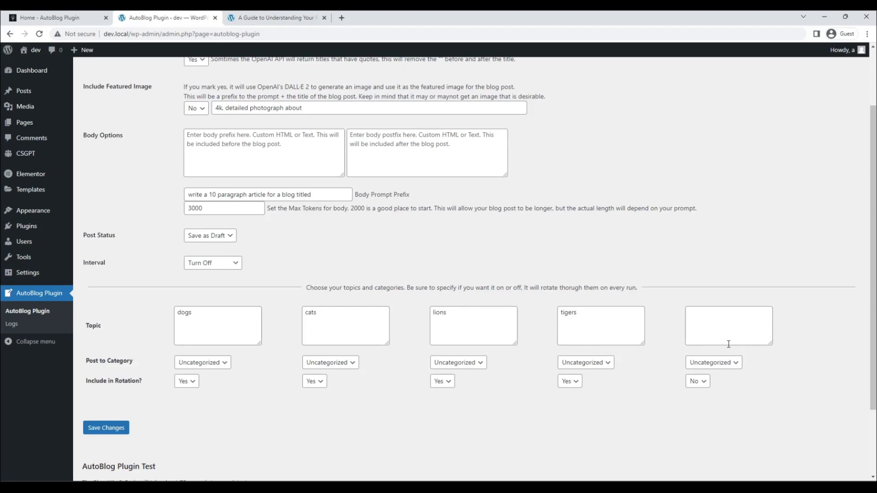
{"action": "mouse_move", "coordinate": [678, 312]}
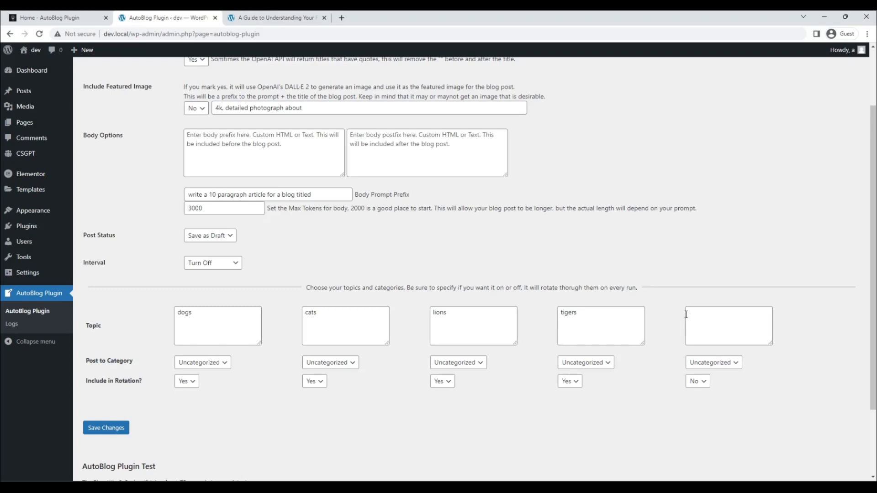
Set the posting Interval to Every 6 Hours
{"action": "left_click", "coordinate": [212, 262]}
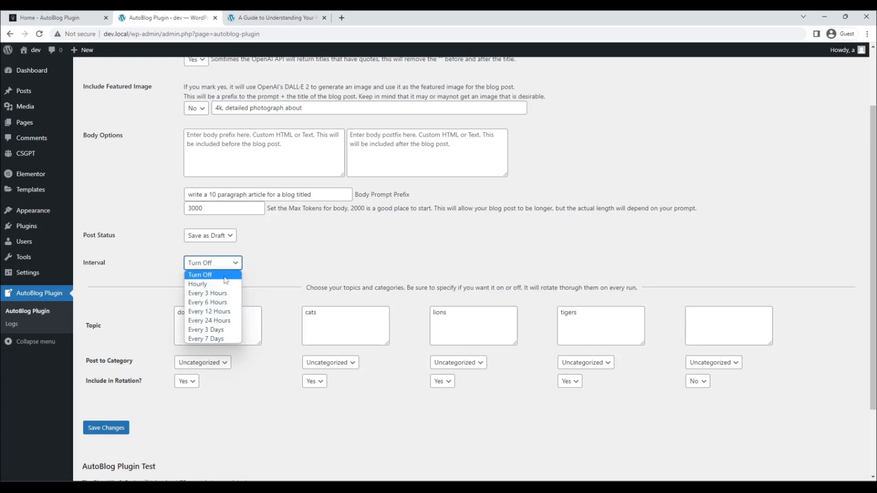
{"action": "mouse_move", "coordinate": [207, 302]}
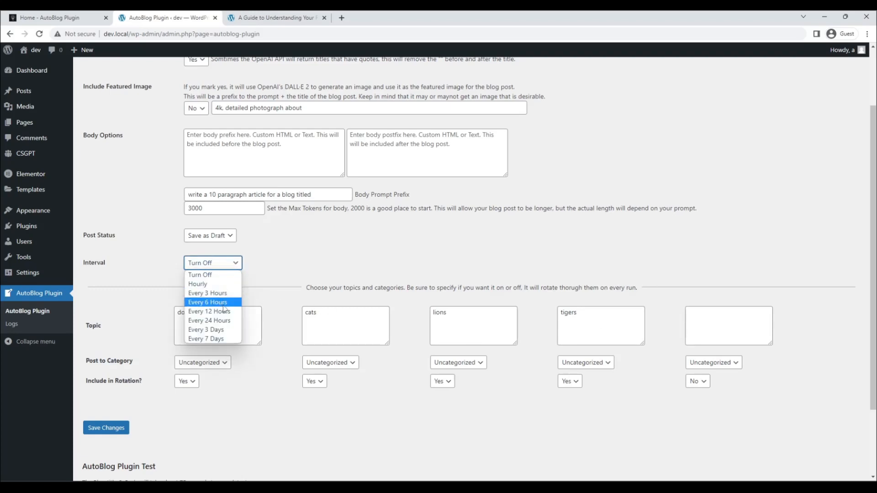
{"action": "left_click", "coordinate": [207, 303]}
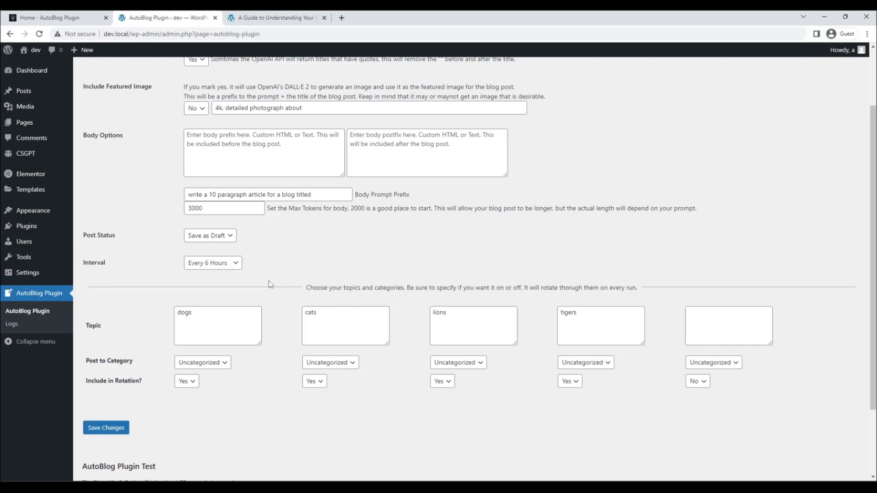
{"action": "mouse_move", "coordinate": [235, 403]}
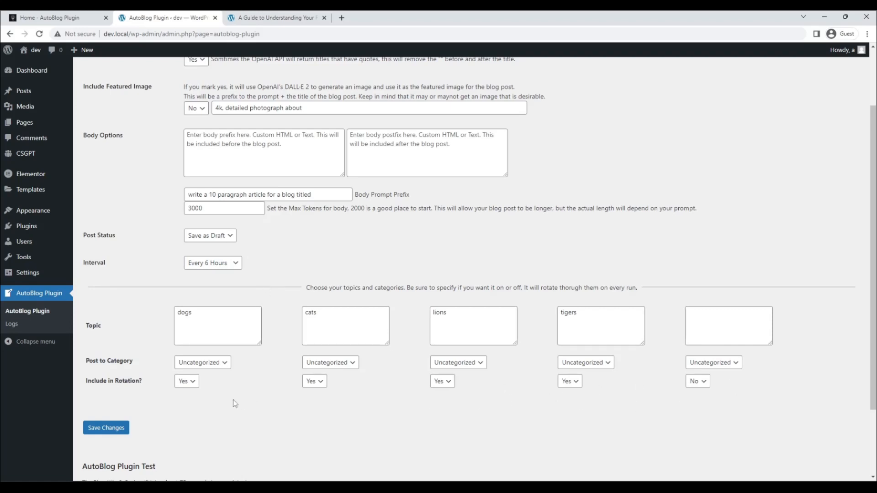
{"action": "mouse_move", "coordinate": [430, 395]}
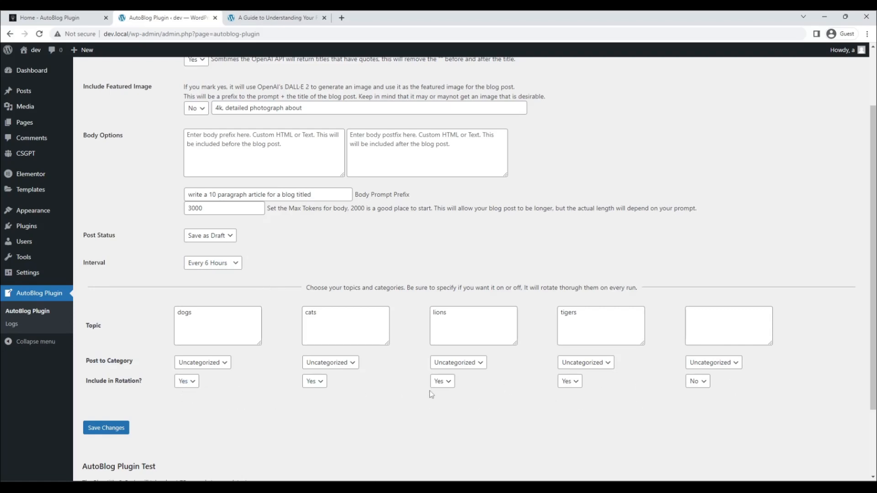
{"action": "mouse_move", "coordinate": [800, 397]}
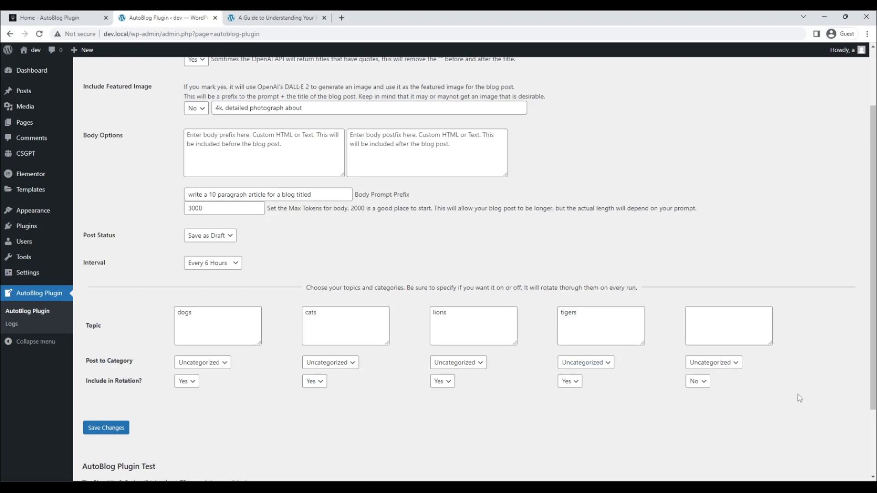
{"action": "mouse_move", "coordinate": [202, 294]}
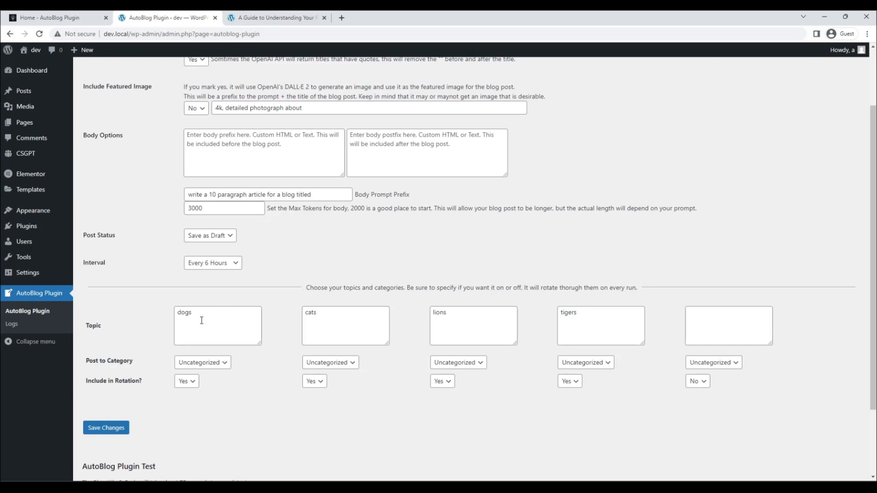
{"action": "left_click", "coordinate": [218, 326]}
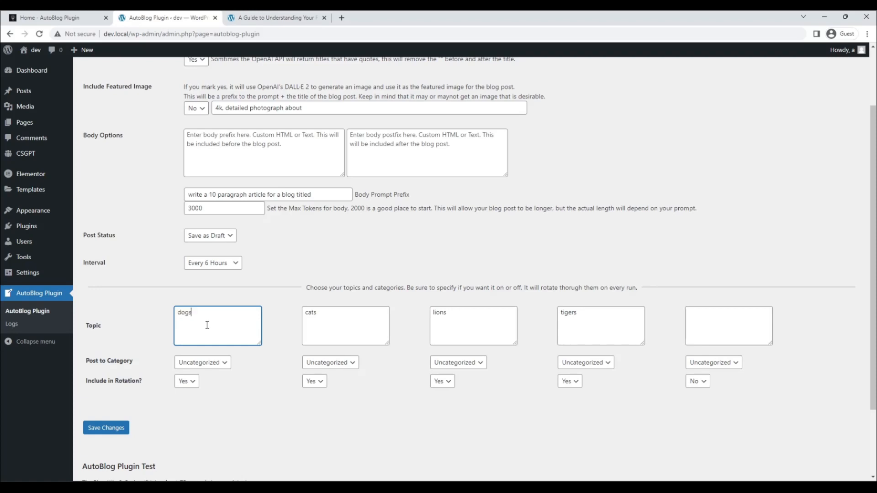
{"action": "left_click", "coordinate": [202, 362]}
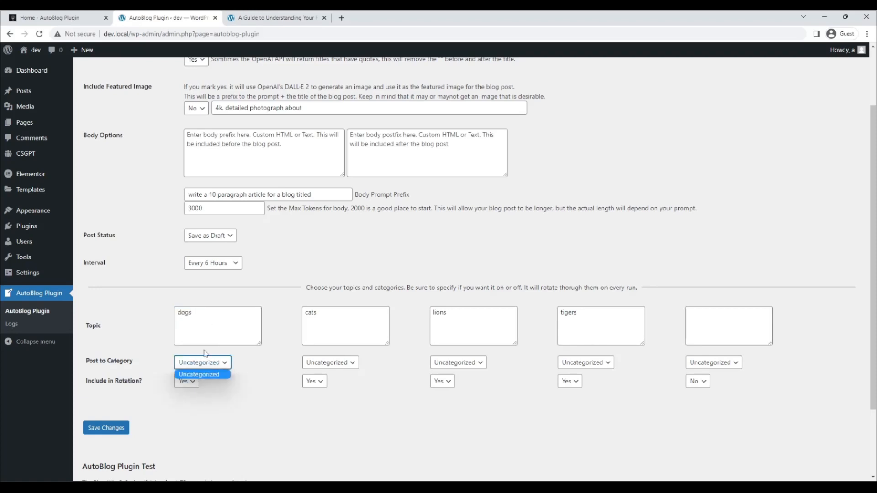
{"action": "mouse_move", "coordinate": [176, 362]}
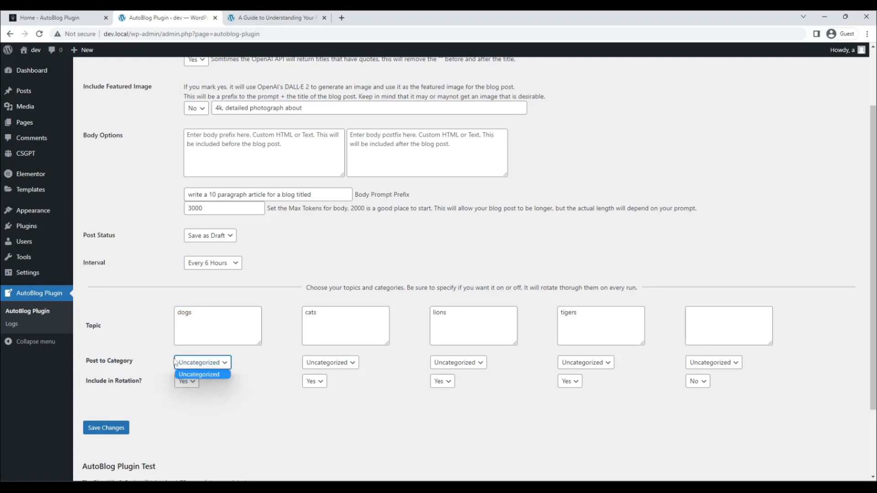
{"action": "left_click", "coordinate": [200, 374]}
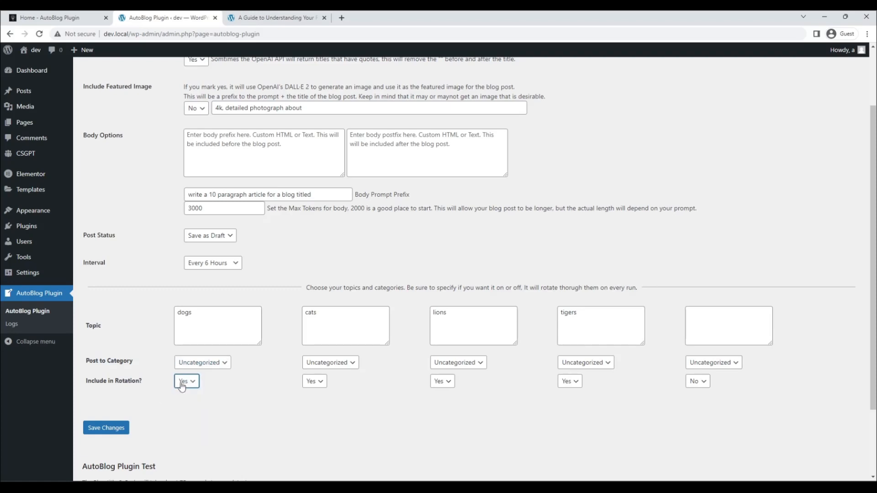
{"action": "left_click", "coordinate": [218, 325]}
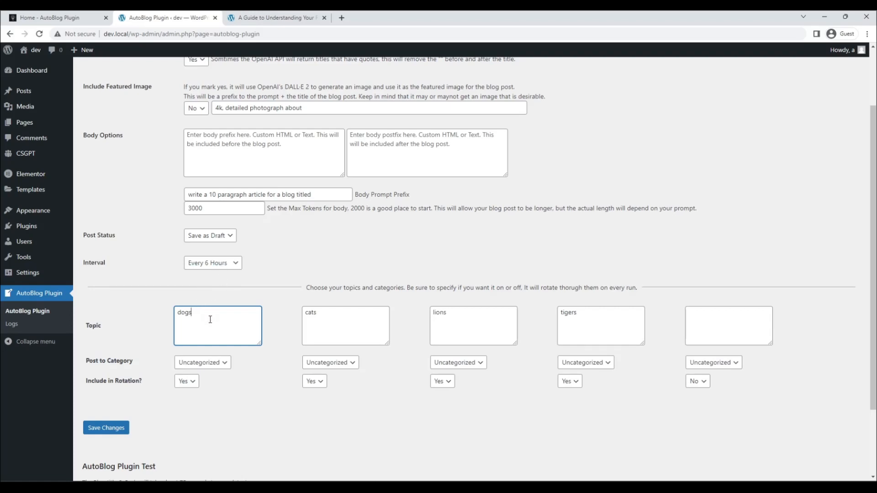
{"action": "double_click", "coordinate": [184, 312]}
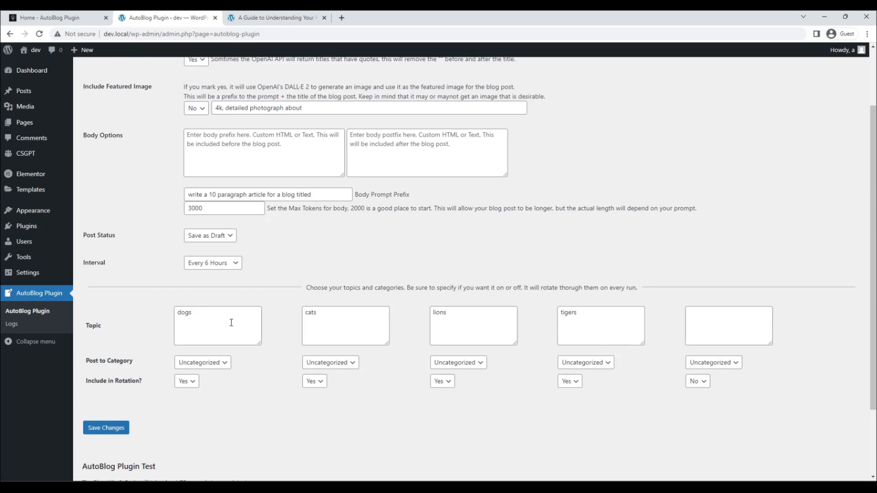
{"action": "left_click", "coordinate": [345, 325]}
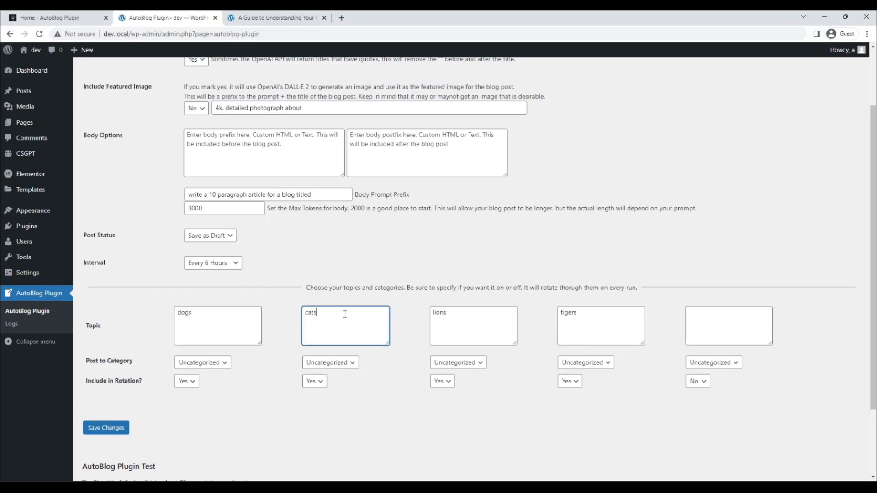
{"action": "mouse_move", "coordinate": [393, 298]}
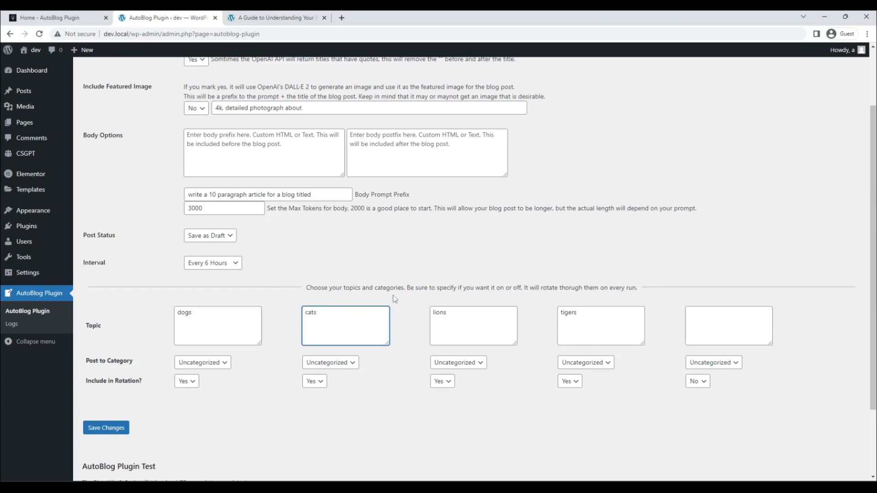
{"action": "left_click", "coordinate": [472, 326]}
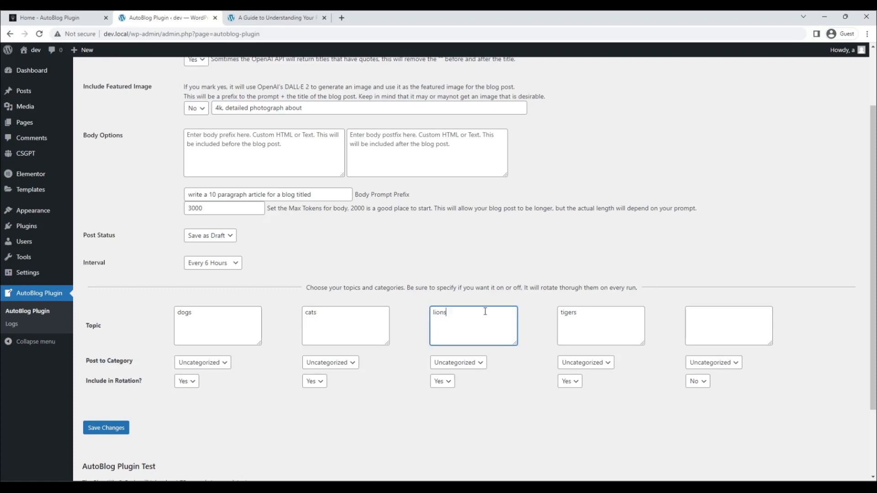
{"action": "double_click", "coordinate": [599, 325]}
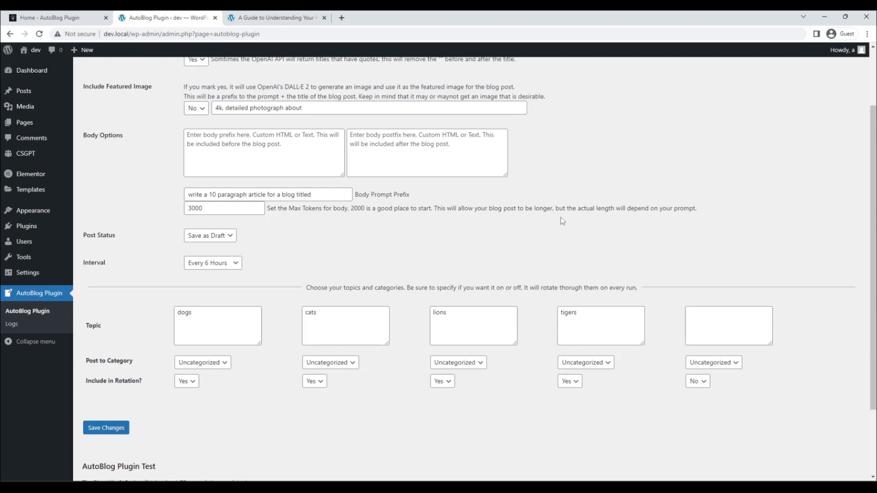
{"action": "mouse_move", "coordinate": [212, 263]}
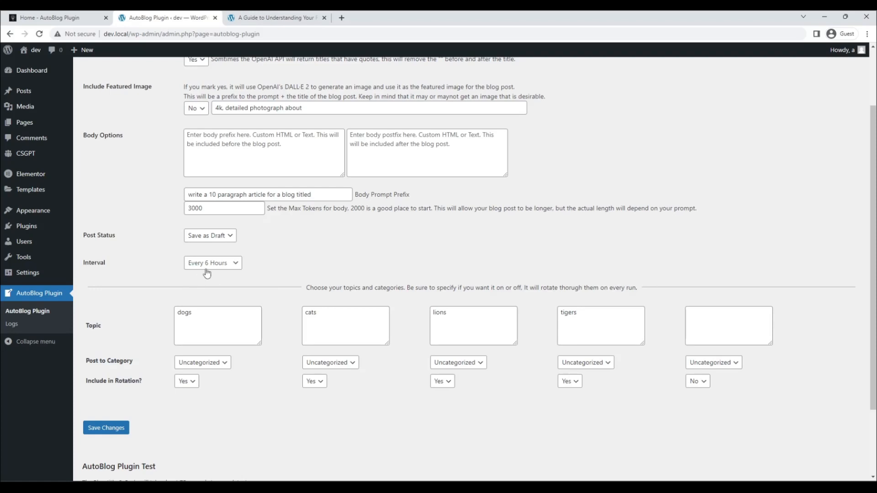
{"action": "mouse_move", "coordinate": [587, 318]}
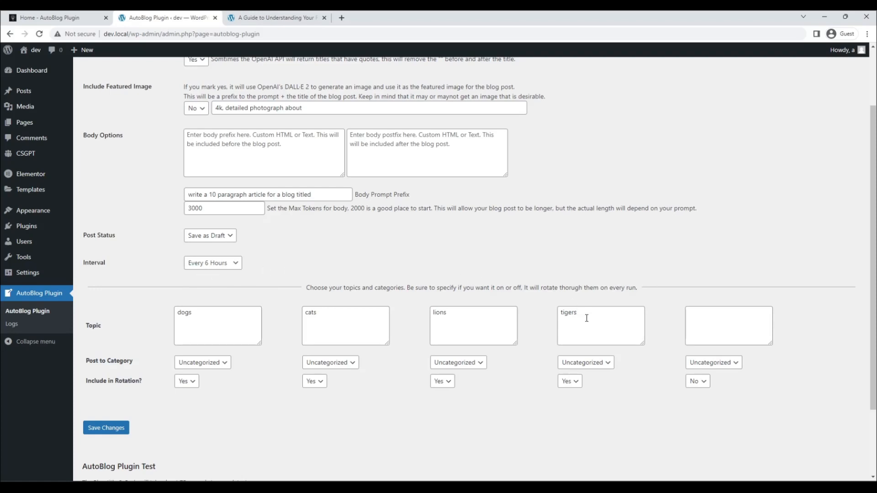
{"action": "mouse_move", "coordinate": [451, 299]}
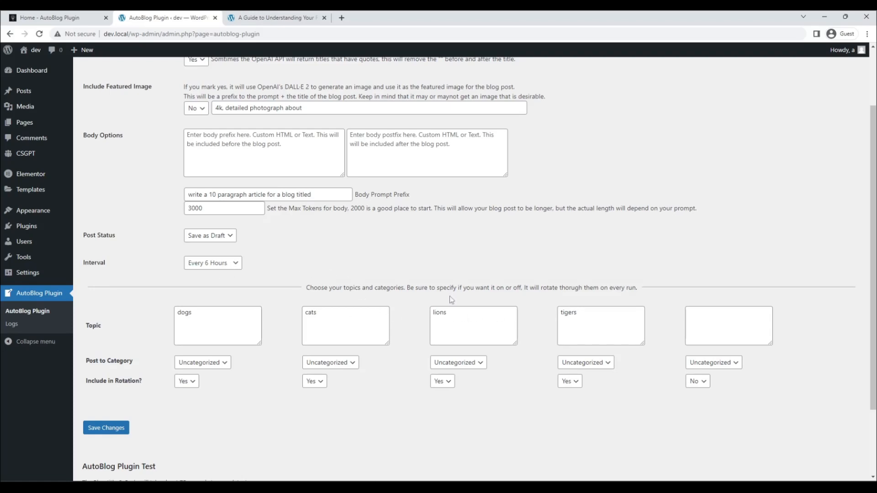
{"action": "mouse_move", "coordinate": [230, 278]}
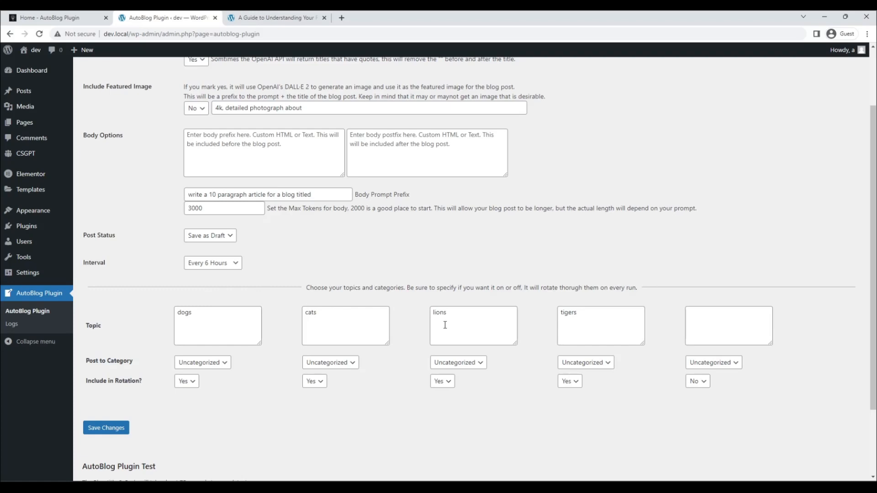
{"action": "left_click", "coordinate": [213, 263]}
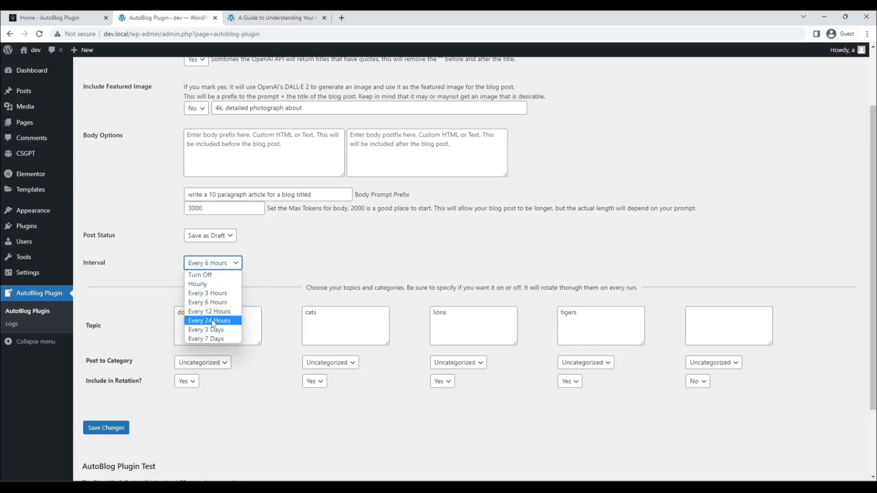
{"action": "mouse_move", "coordinate": [213, 293]}
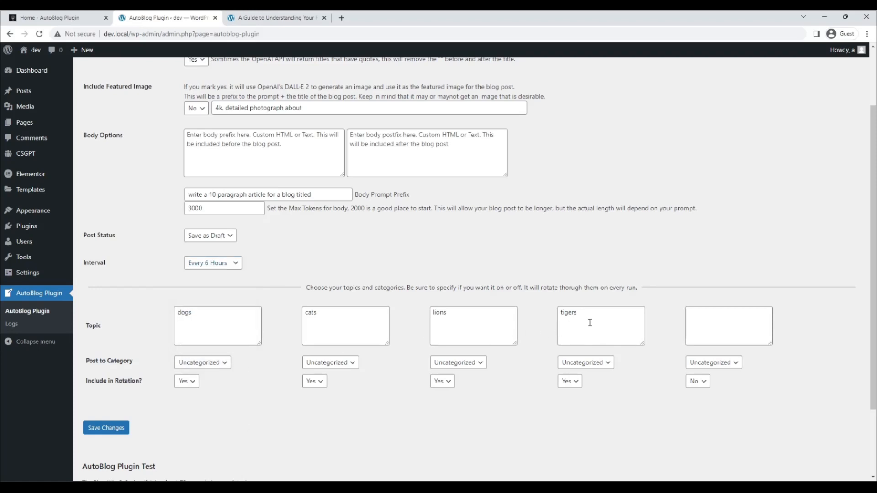
{"action": "left_click", "coordinate": [346, 326]}
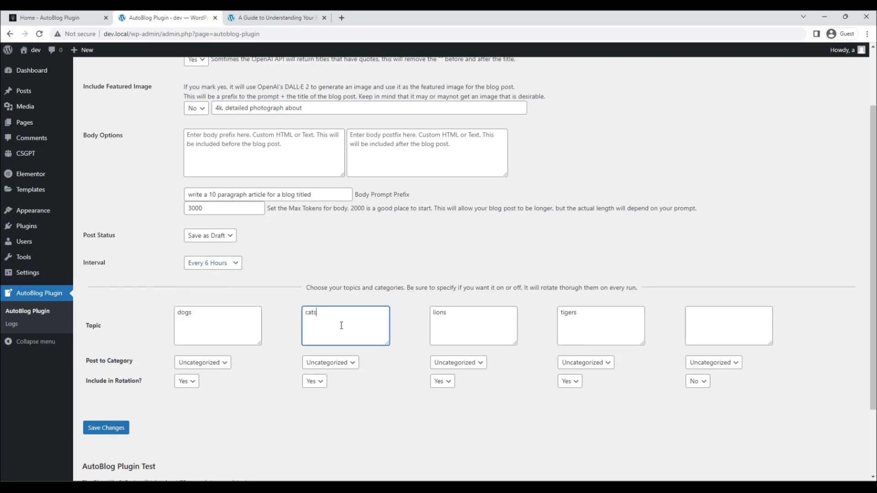
{"action": "left_click", "coordinate": [600, 325]}
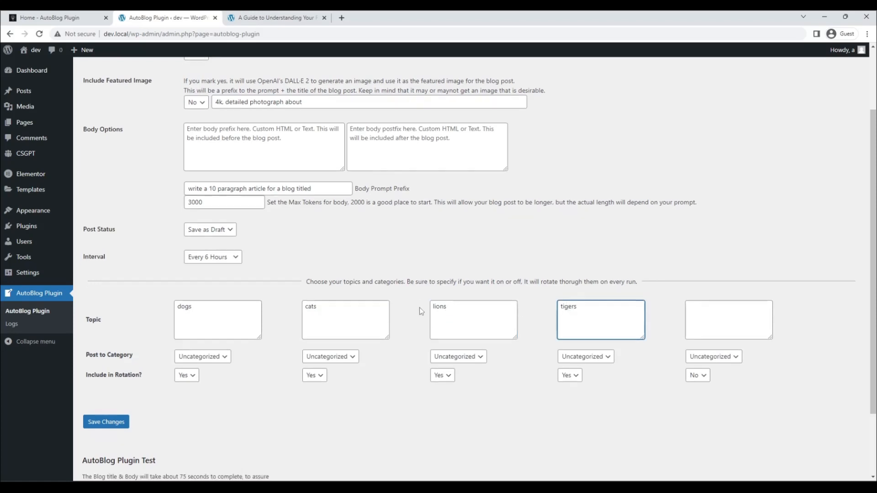
{"action": "scroll", "scroll_direction": "down", "scroll_amount": 3}
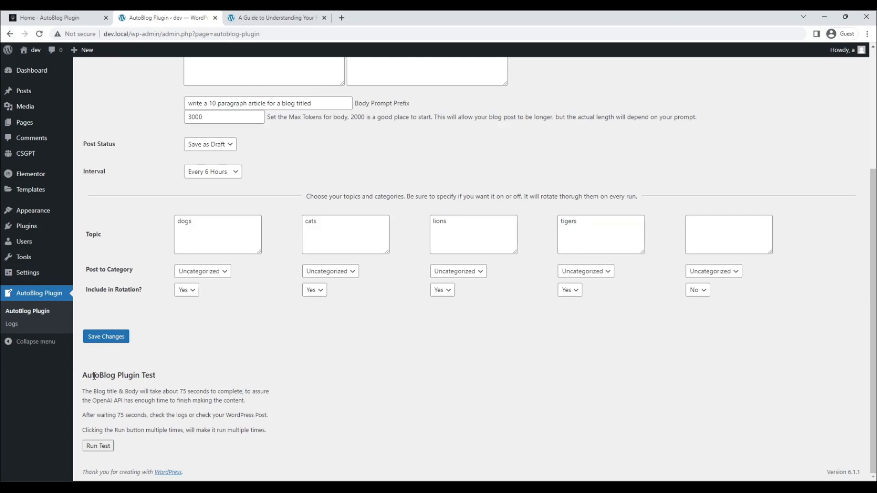
{"action": "left_click_drag", "start_coordinate": [89, 375], "coordinate": [267, 431]}
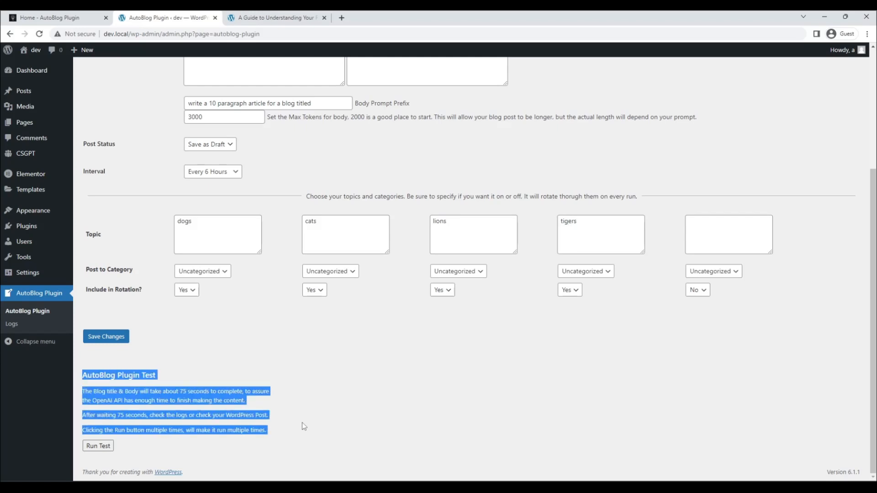
{"action": "mouse_move", "coordinate": [312, 425]}
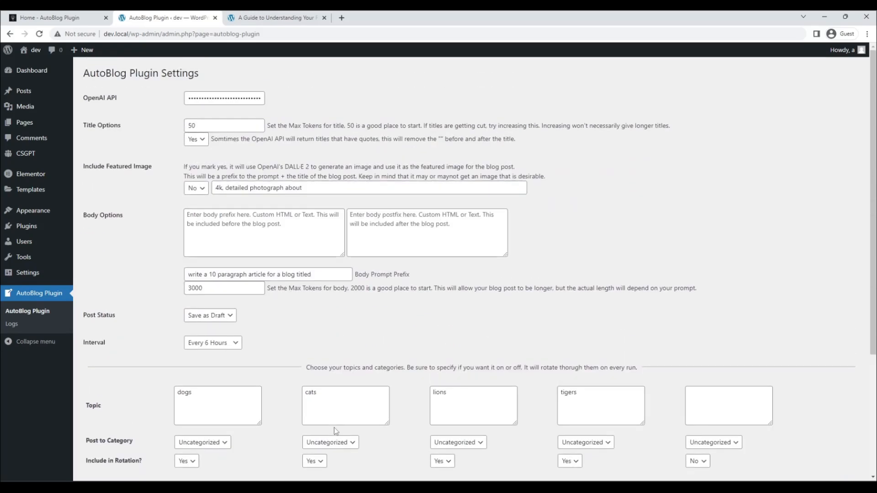
{"action": "scroll", "scroll_direction": "down", "scroll_amount": 3}
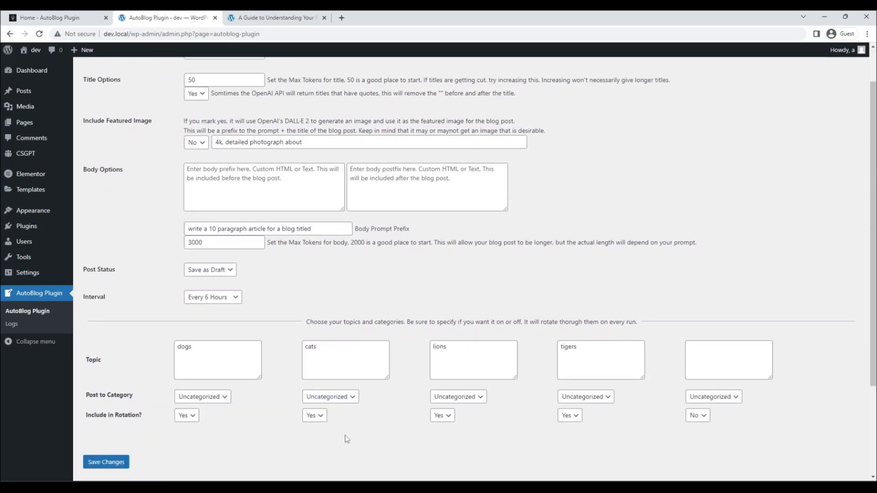